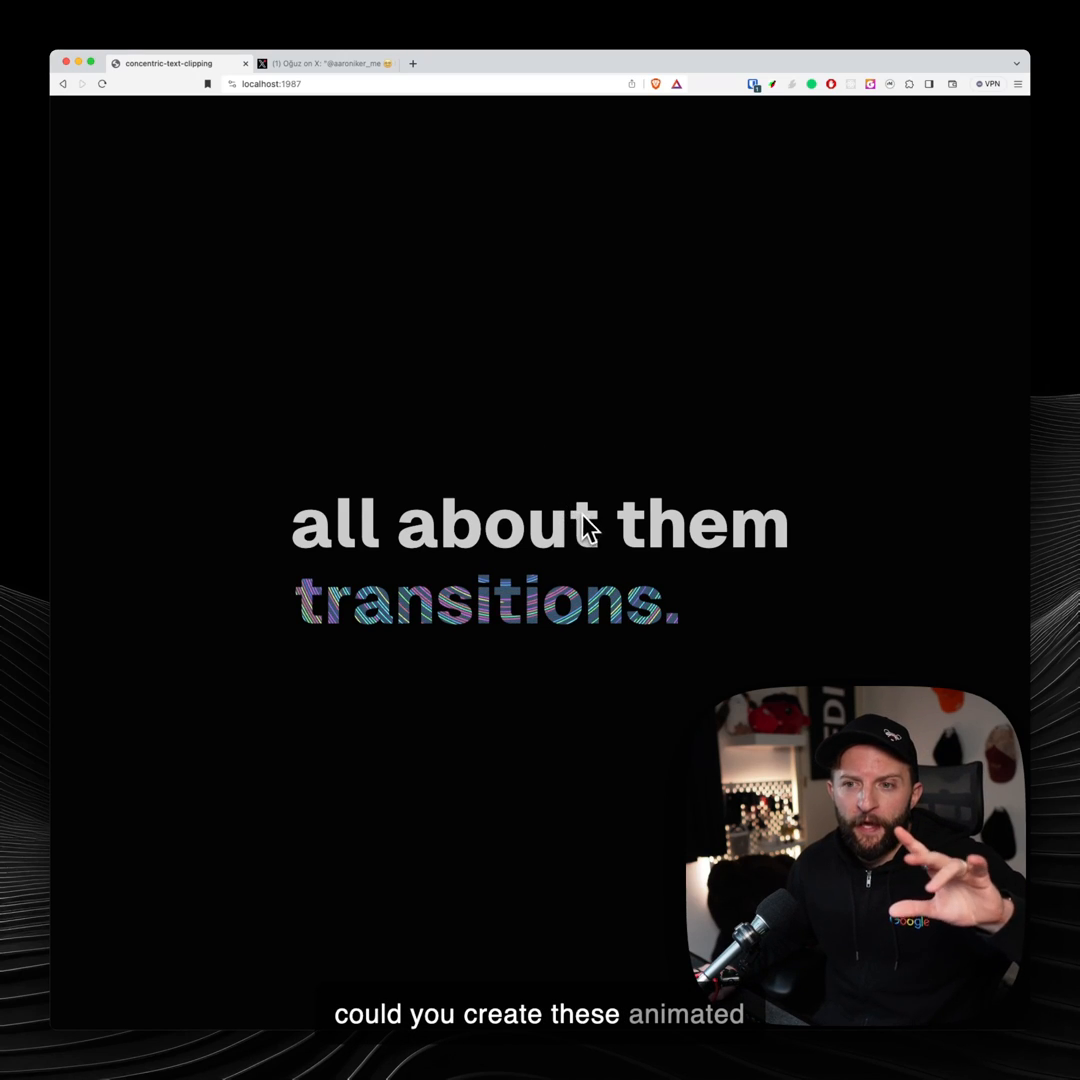
{"action": "mouse_move", "coordinate": [505, 628]}
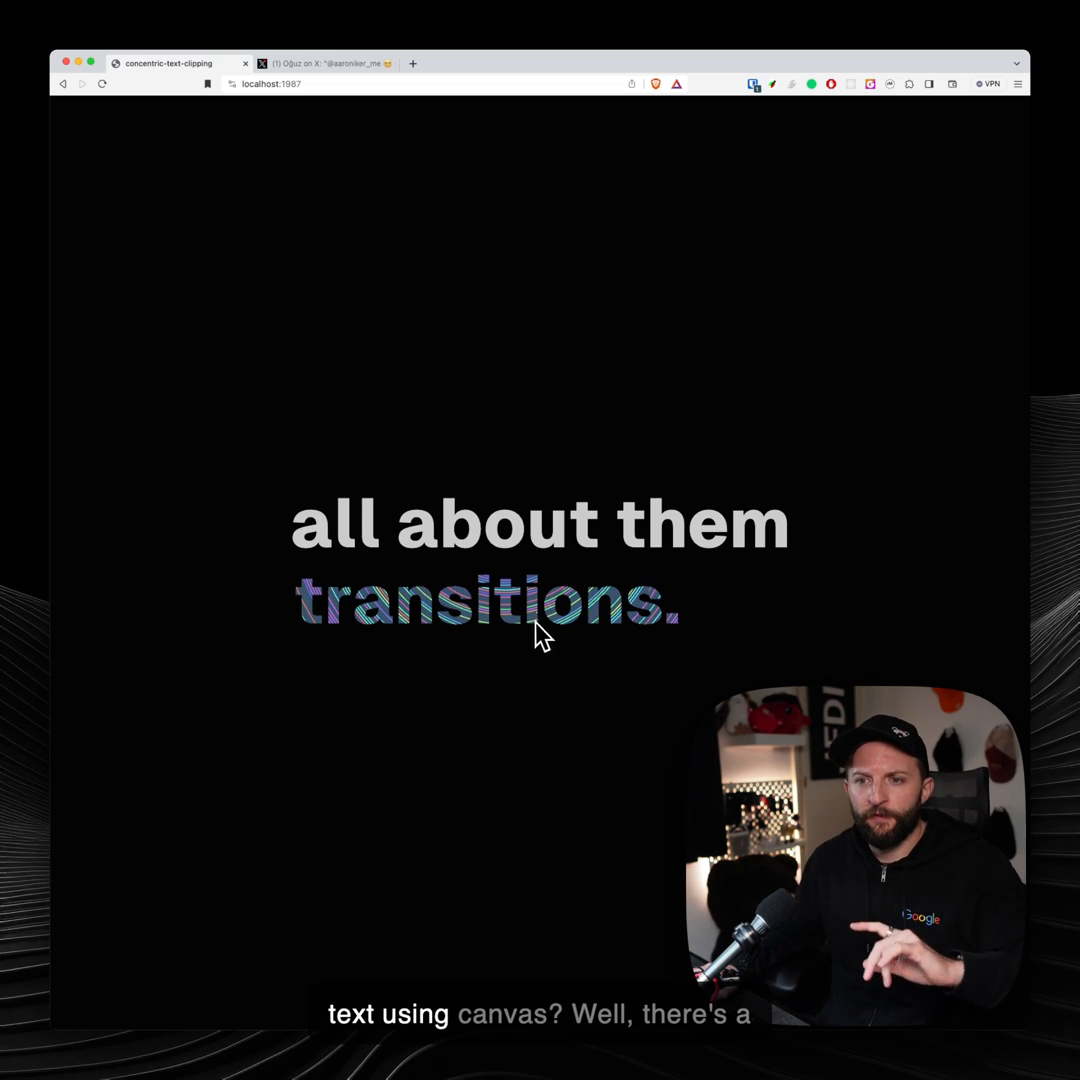
{"action": "mouse_move", "coordinate": [305, 555]}
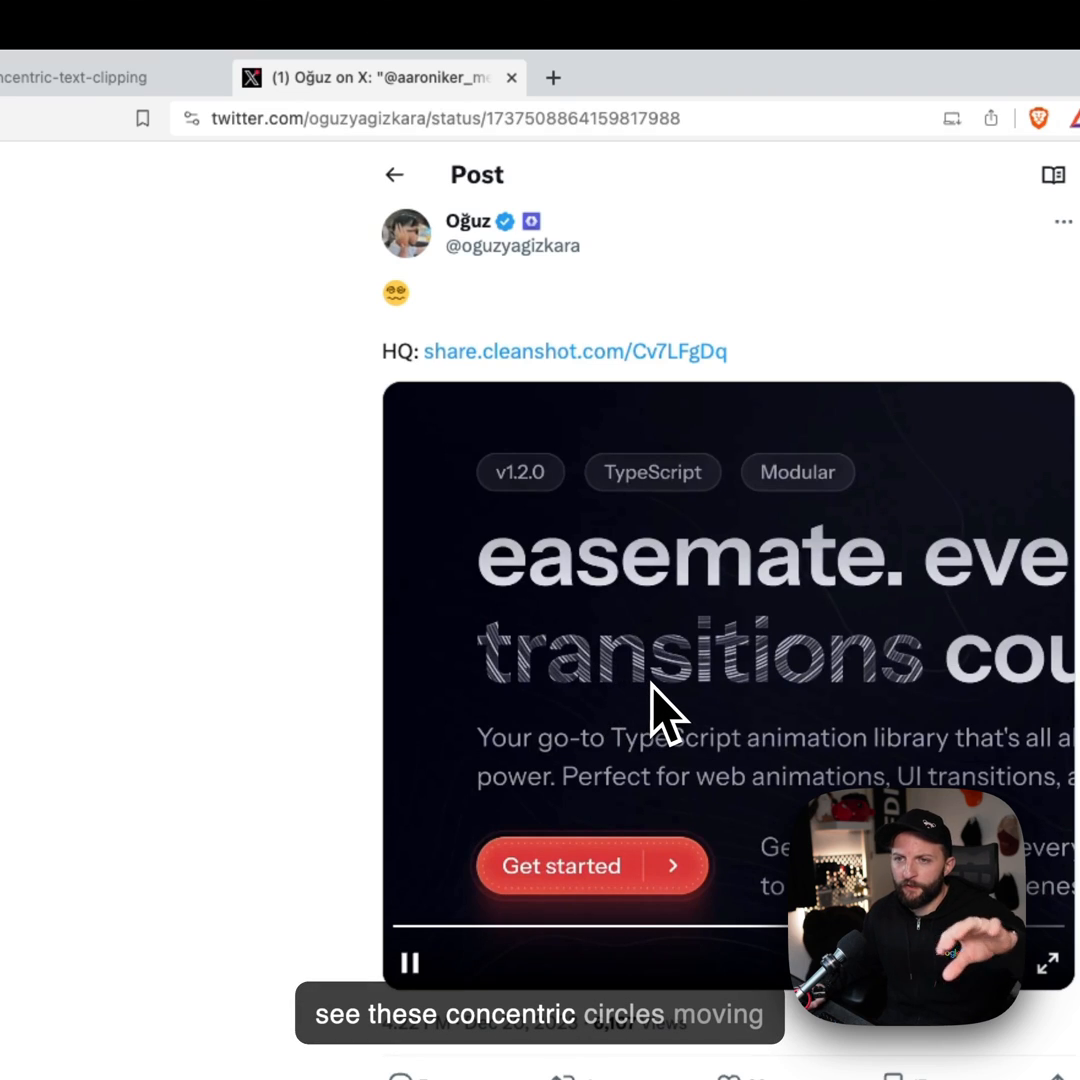
{"action": "mouse_move", "coordinate": [735, 712]}
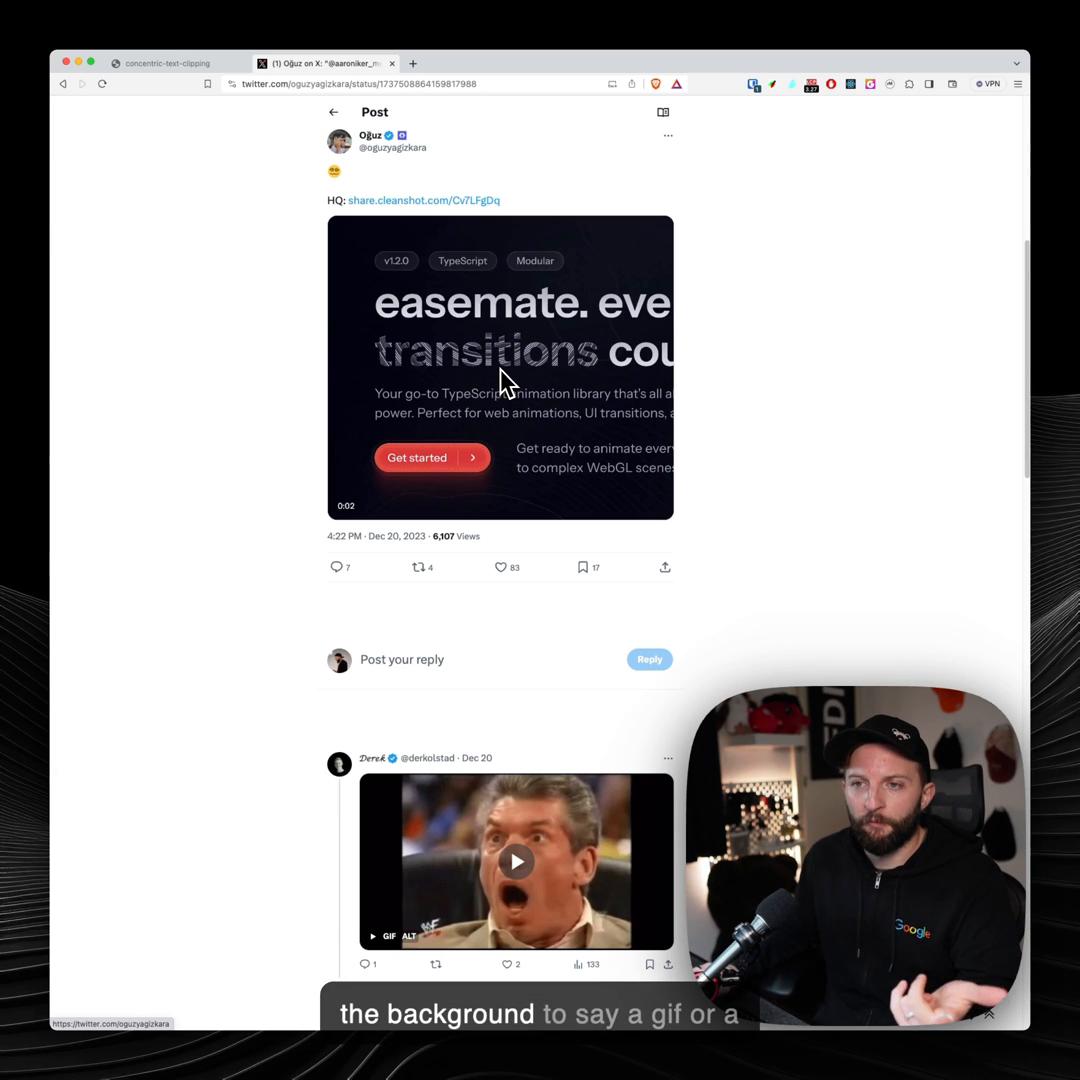
Play the easemate post's video showing striped animated 'transitions' text in X.
{"action": "left_click", "coordinate": [500, 370]}
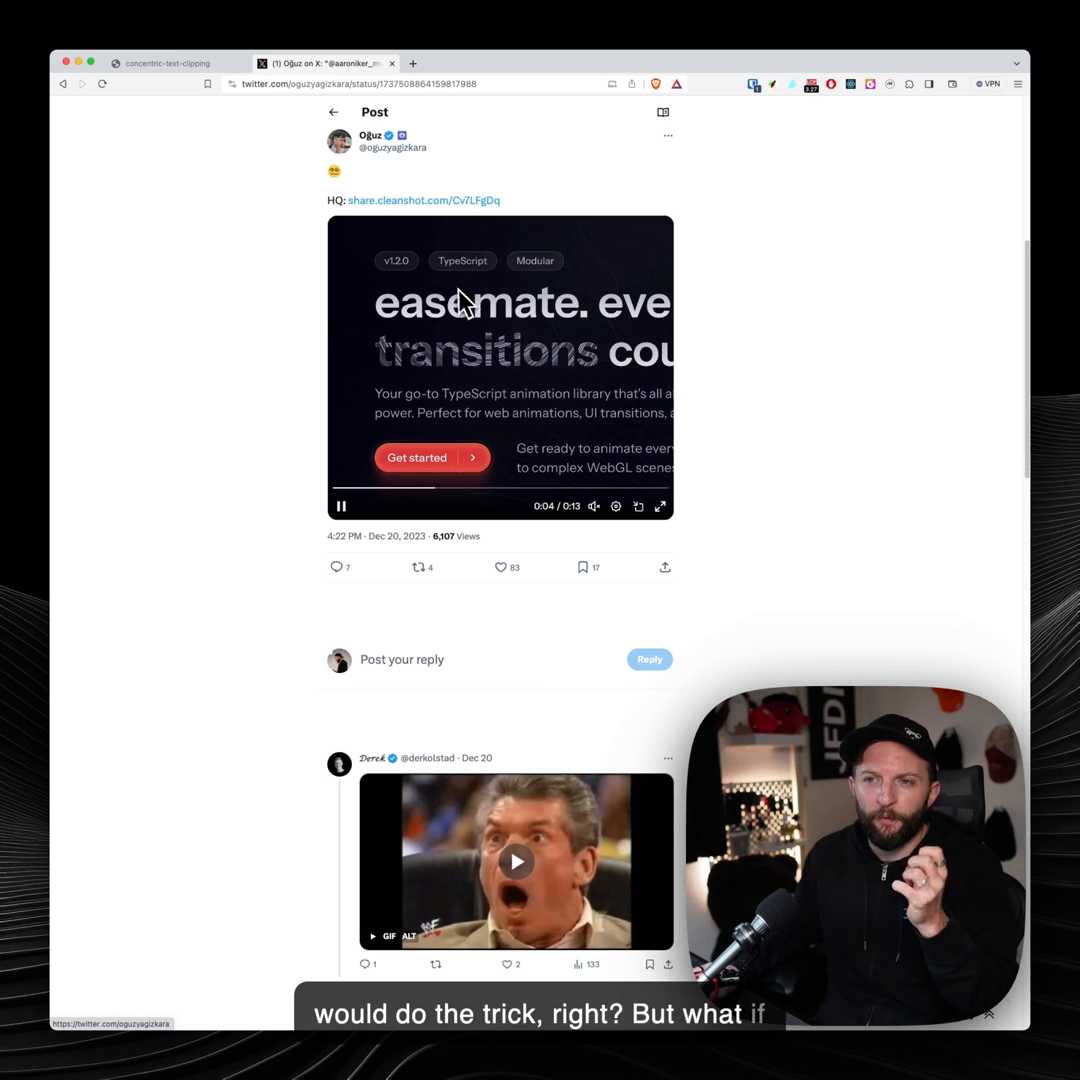
Return to the concentric-text-clipping localhost tab with the rainbow-ringed 'transitions.' headline.
{"action": "left_click", "coordinate": [167, 63]}
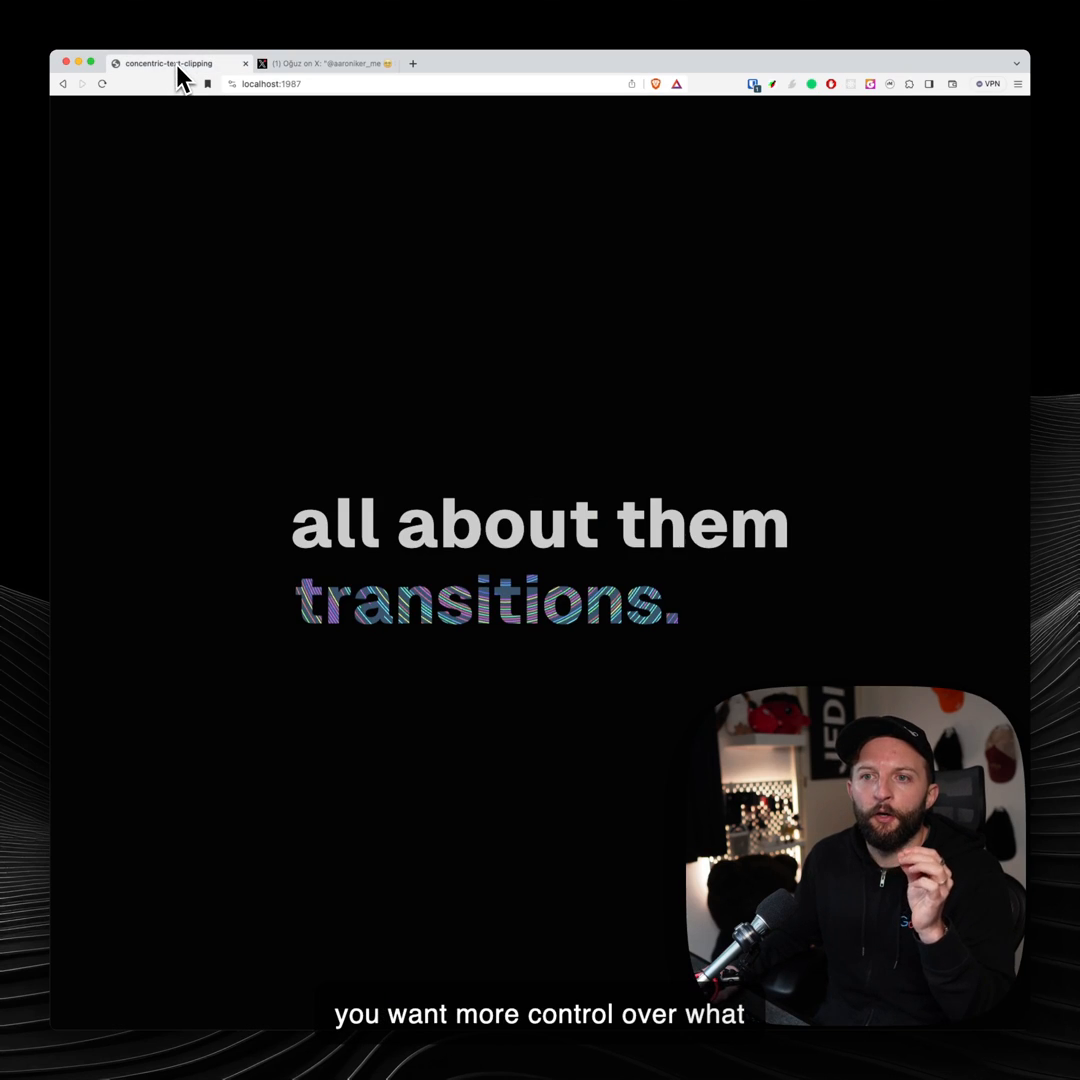
{"action": "mouse_move", "coordinate": [750, 658]}
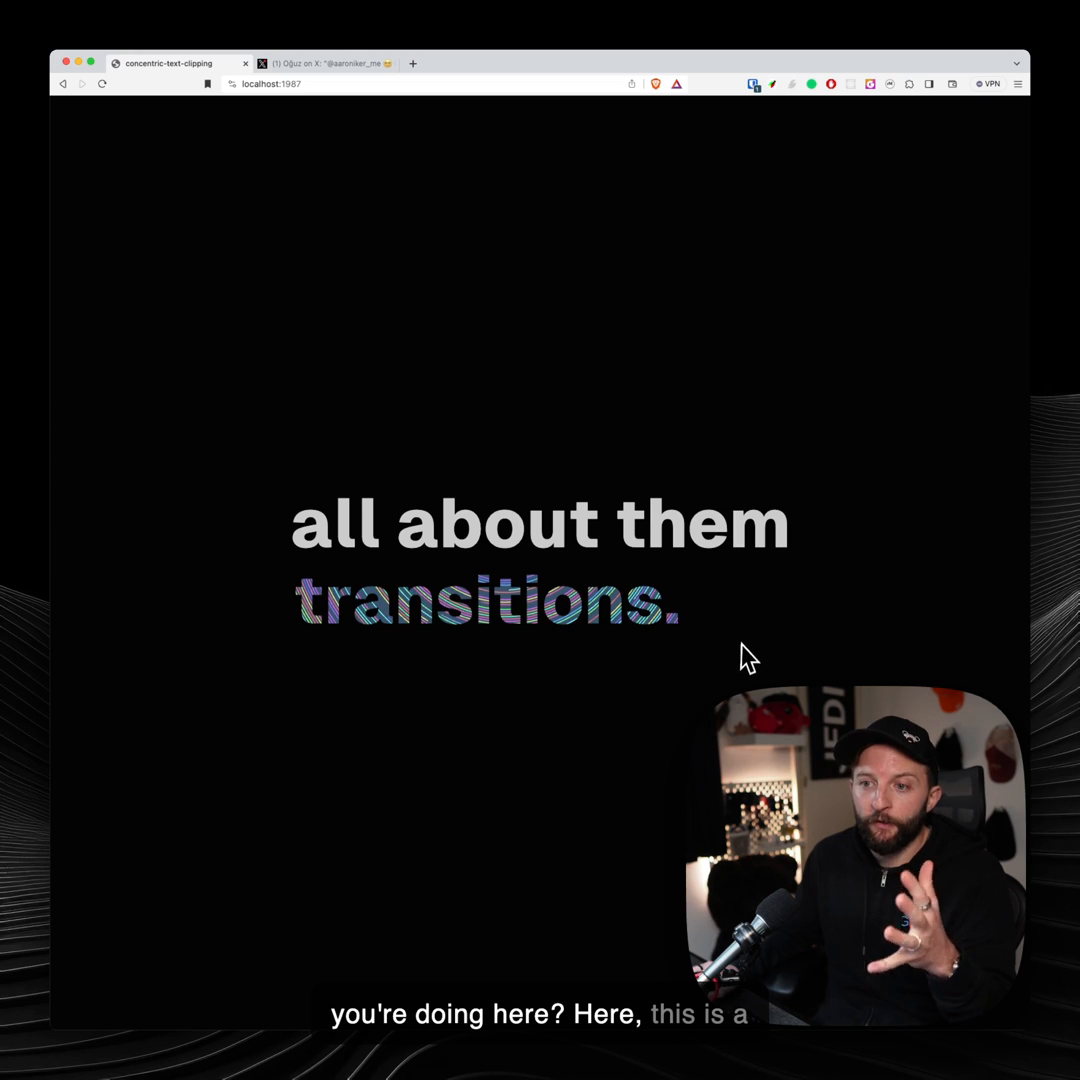
{"action": "mouse_move", "coordinate": [480, 610]}
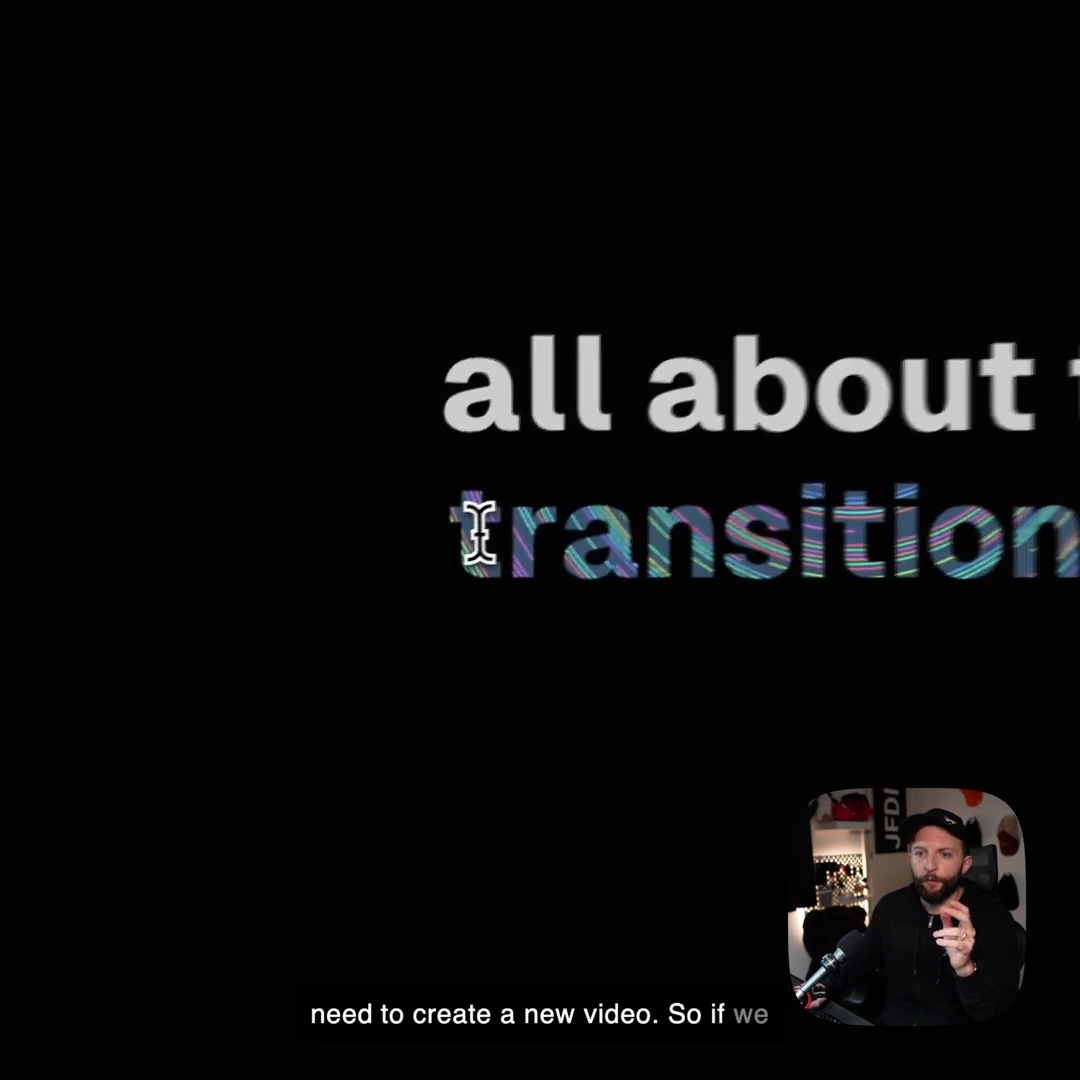
Inspect the 'transitions.' headline and select its span.text-block node in Elements.
{"action": "right_click", "coordinate": [470, 535]}
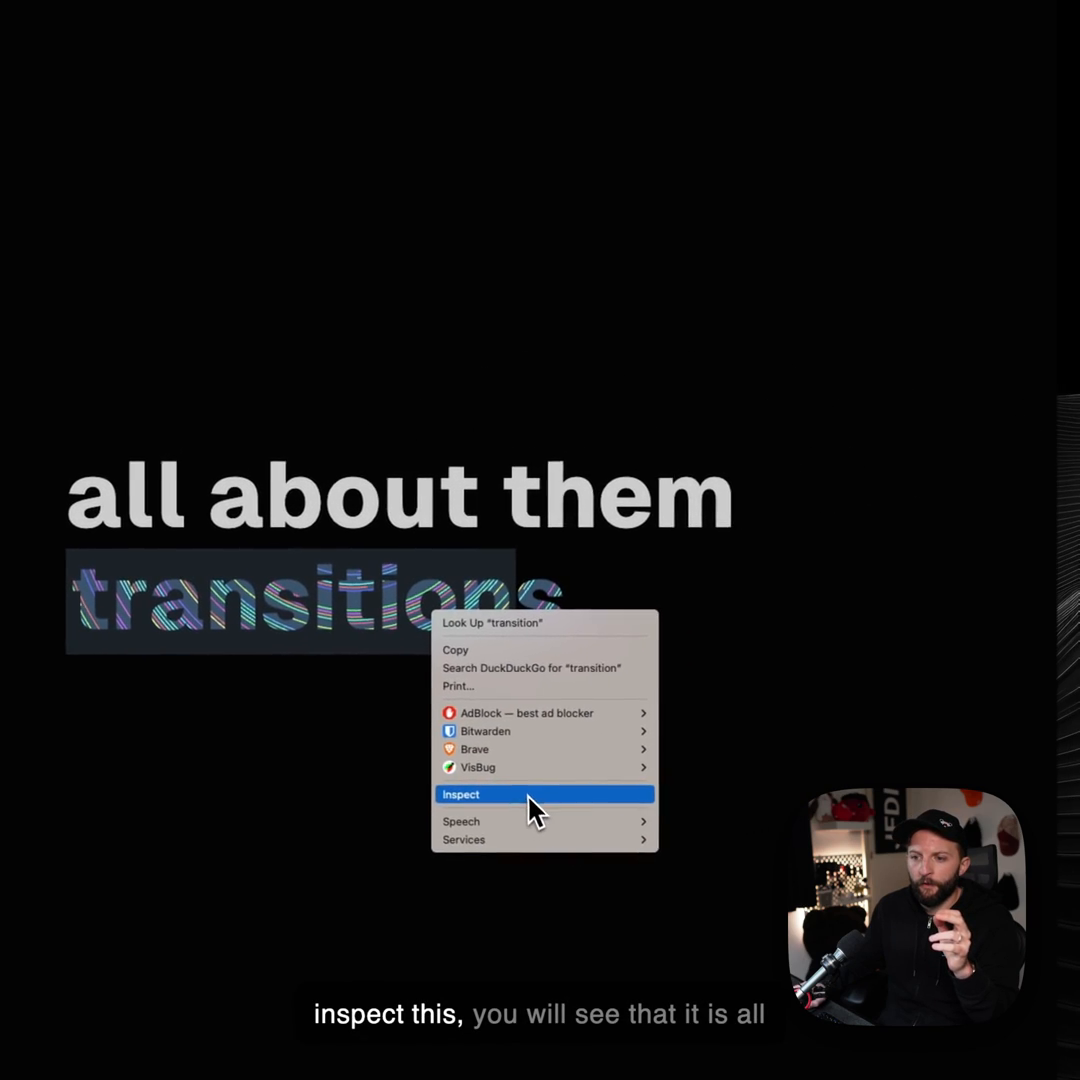
{"action": "left_click", "coordinate": [461, 793]}
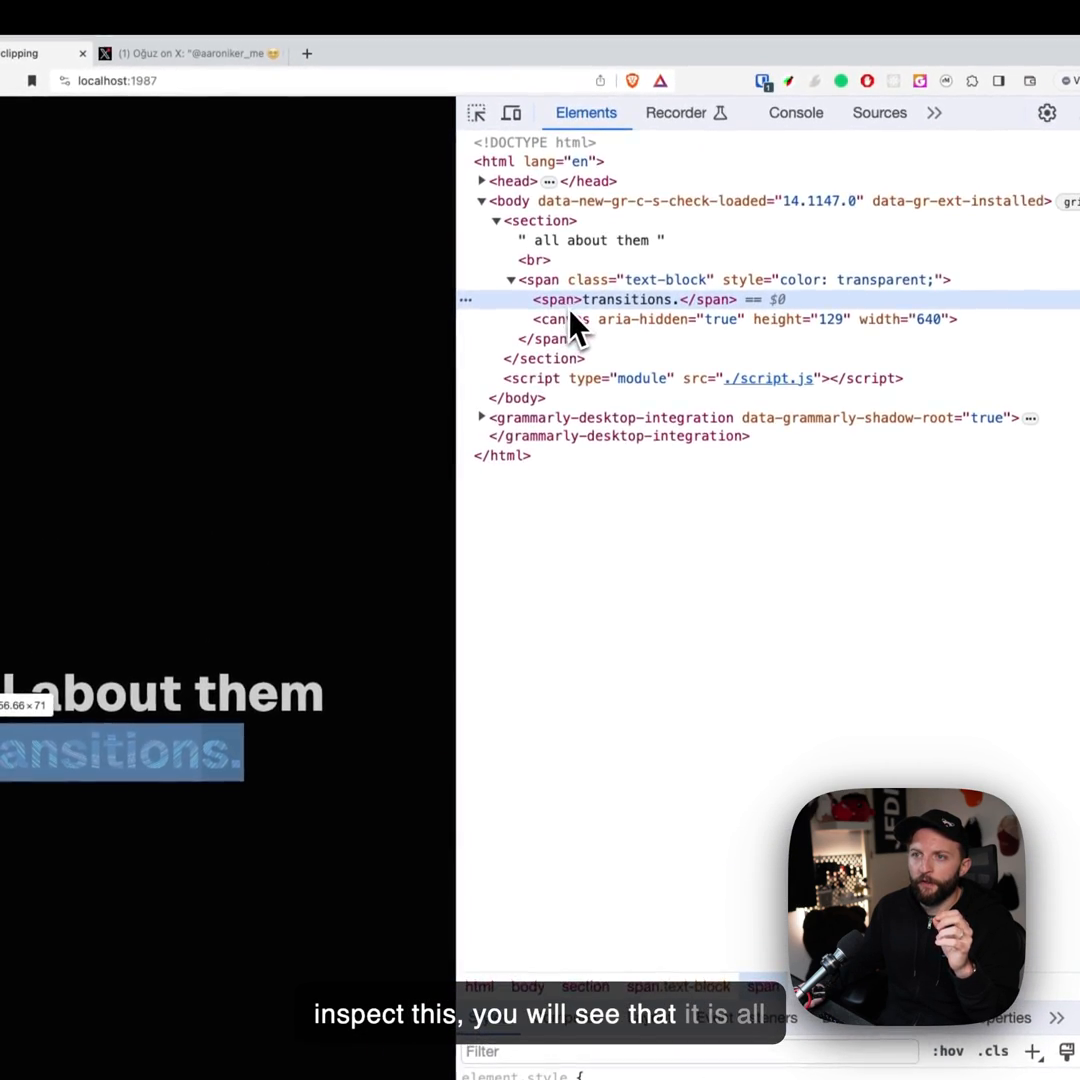
{"action": "mouse_move", "coordinate": [540, 242]}
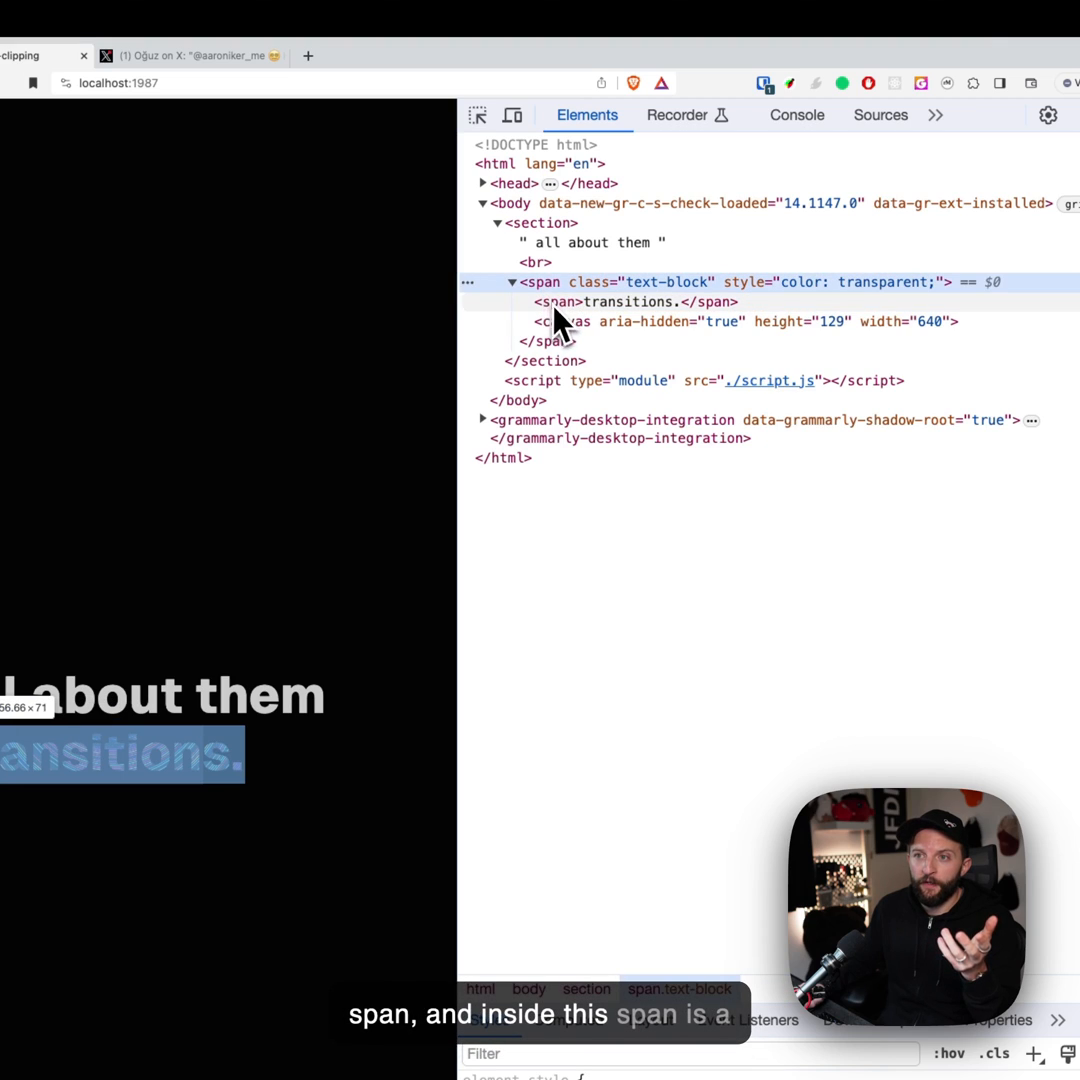
{"action": "left_click", "coordinate": [561, 321]}
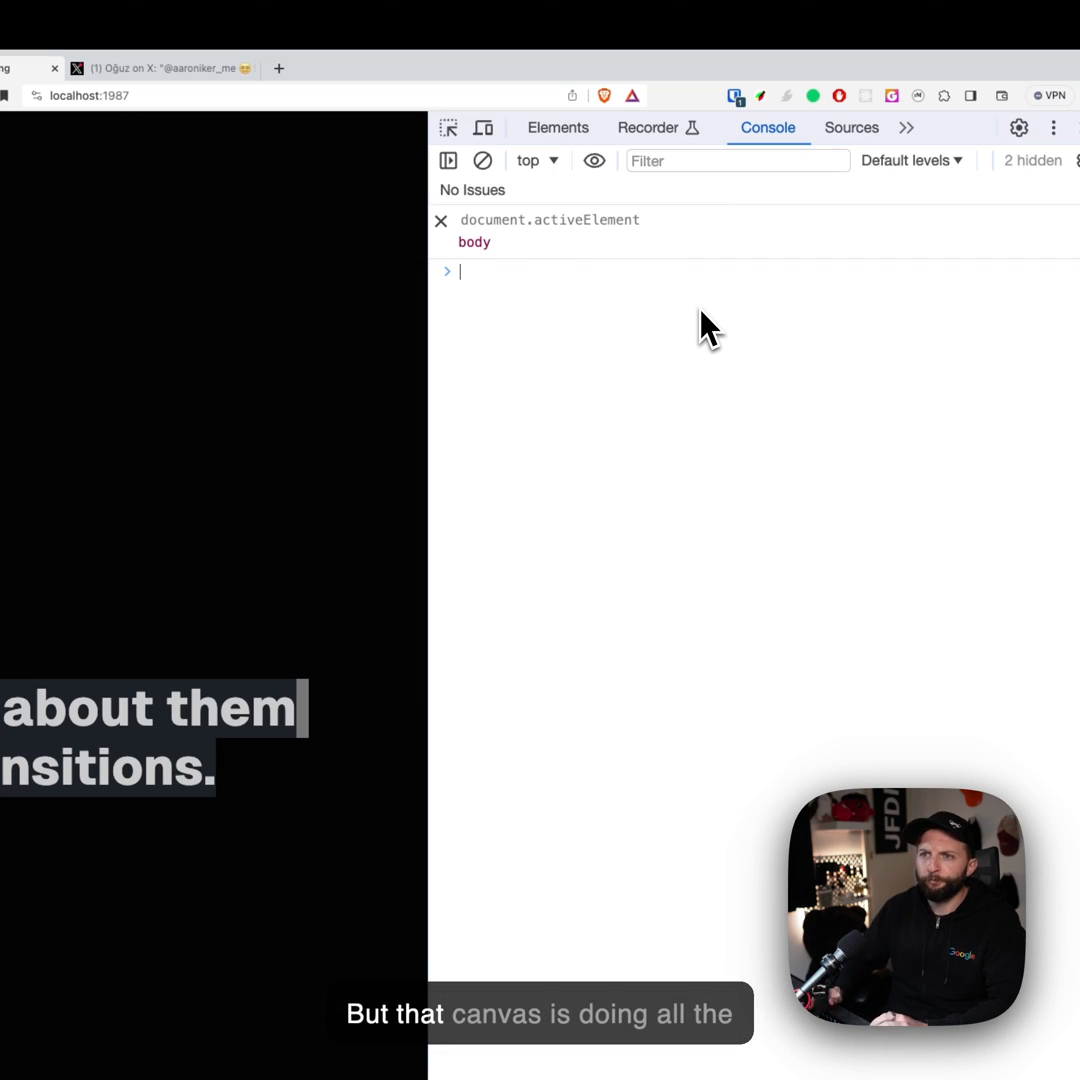
Return to the Elements panel and close Brave DevTools.
{"action": "left_click", "coordinate": [557, 127]}
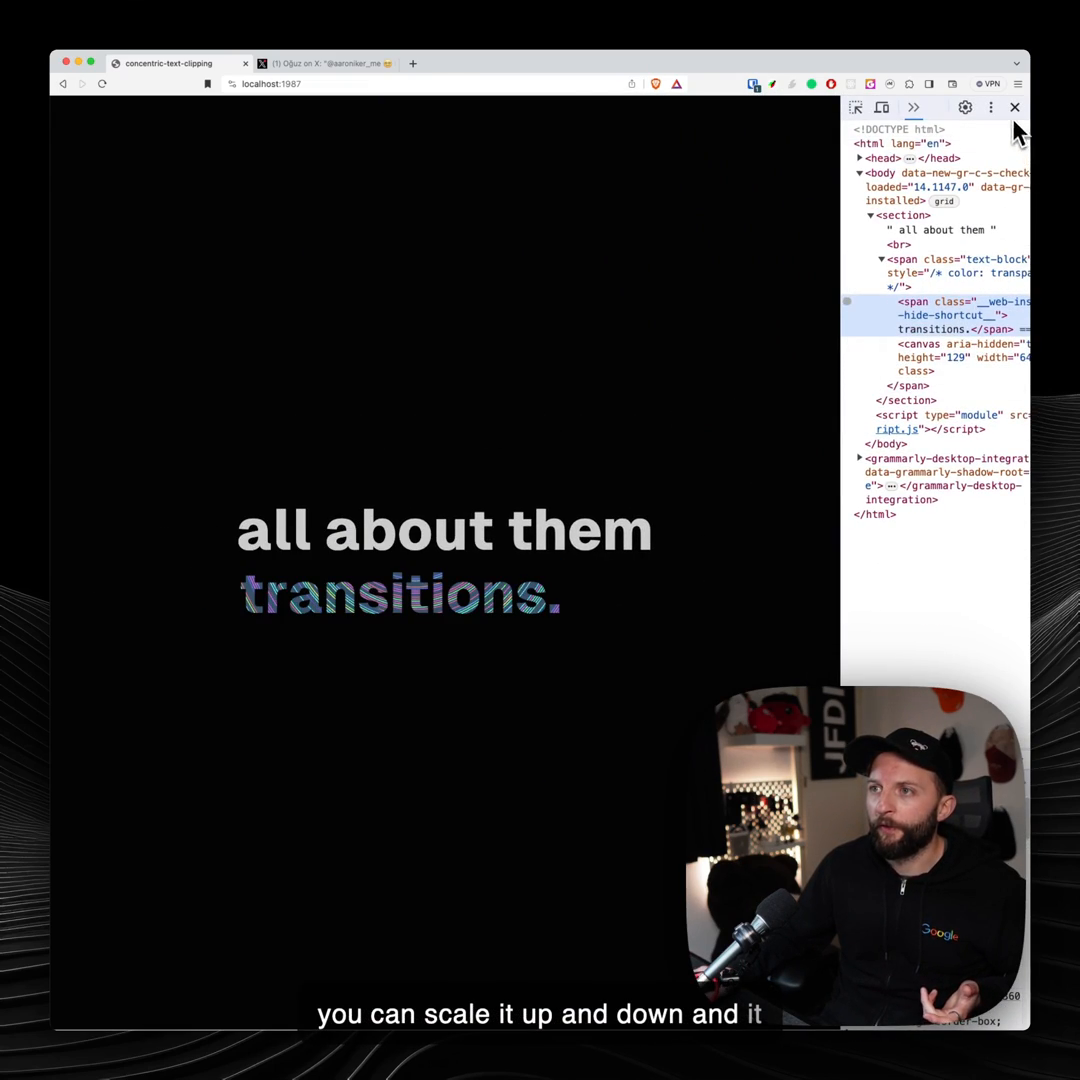
{"action": "left_click", "coordinate": [1014, 107]}
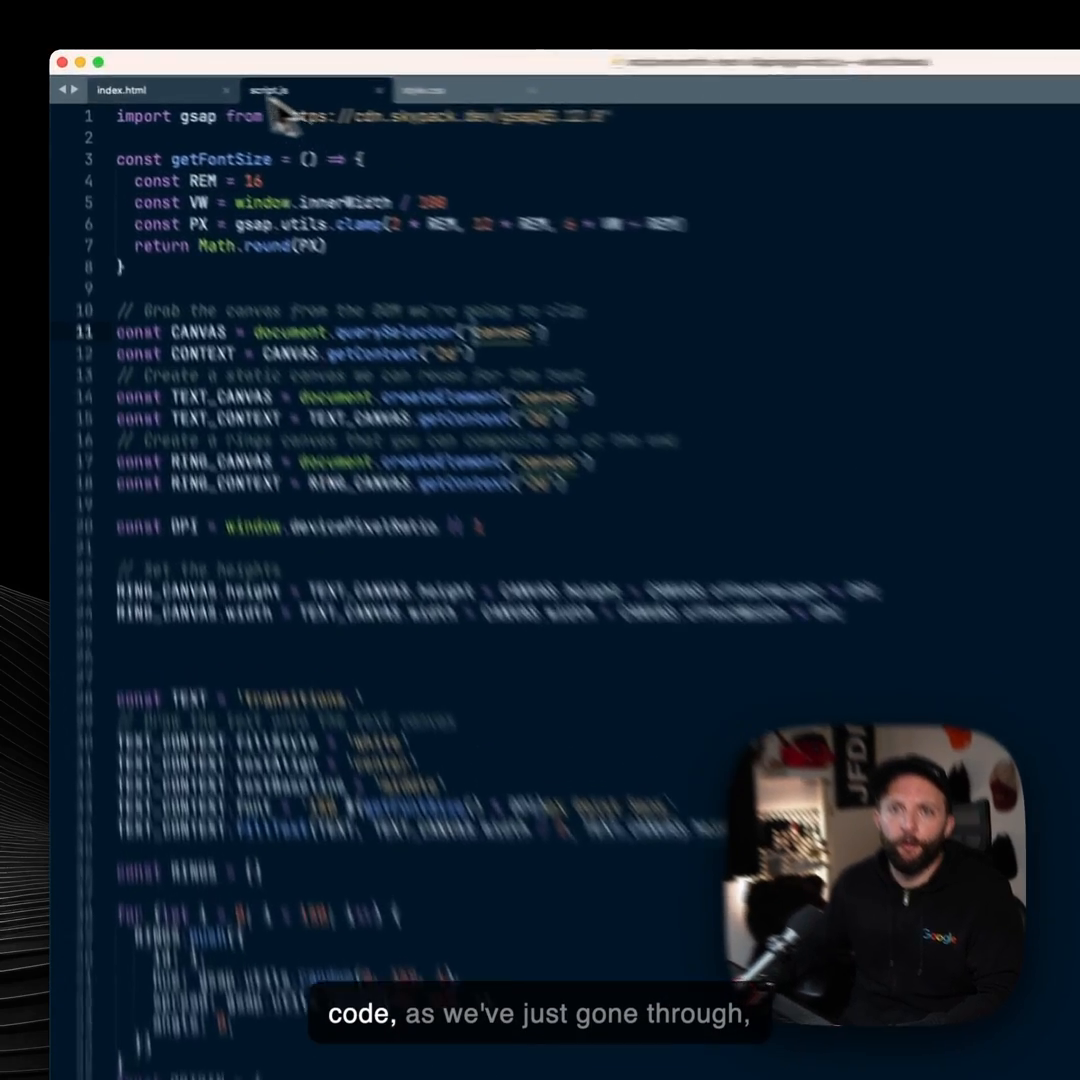
Review index.html, then the .text-block and canvas rules in style.css.
{"action": "left_click", "coordinate": [147, 104]}
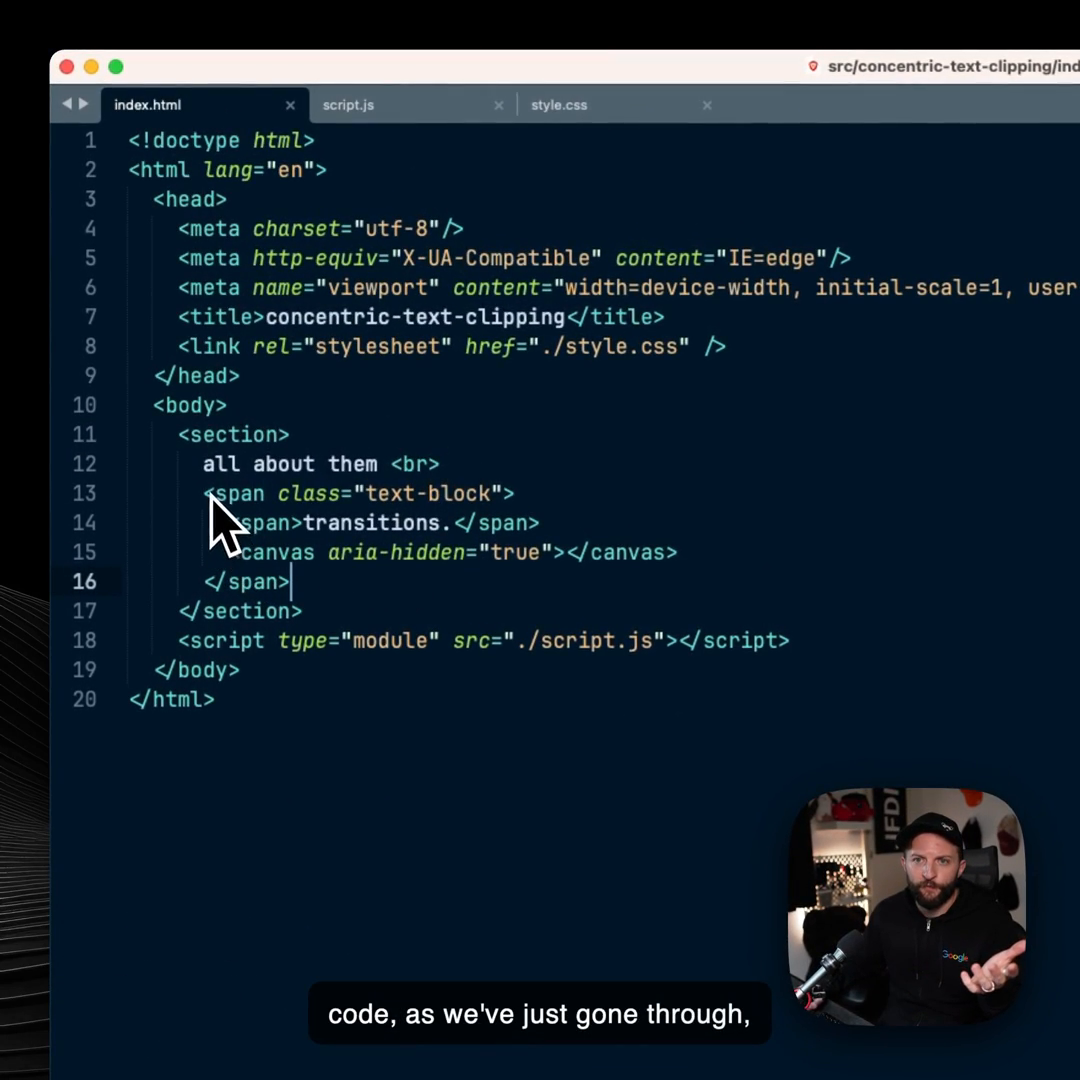
{"action": "mouse_move", "coordinate": [280, 535]}
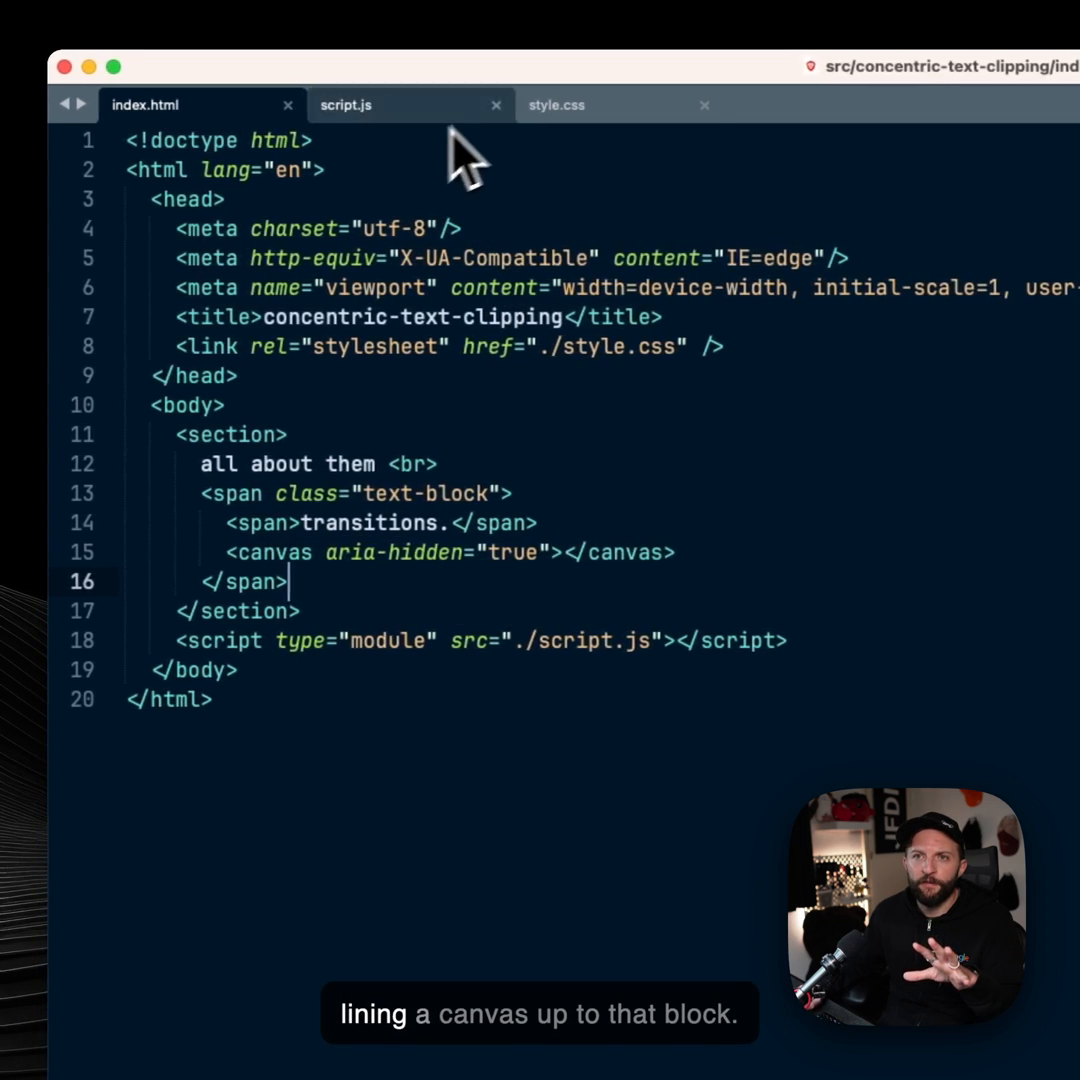
{"action": "left_click", "coordinate": [555, 104]}
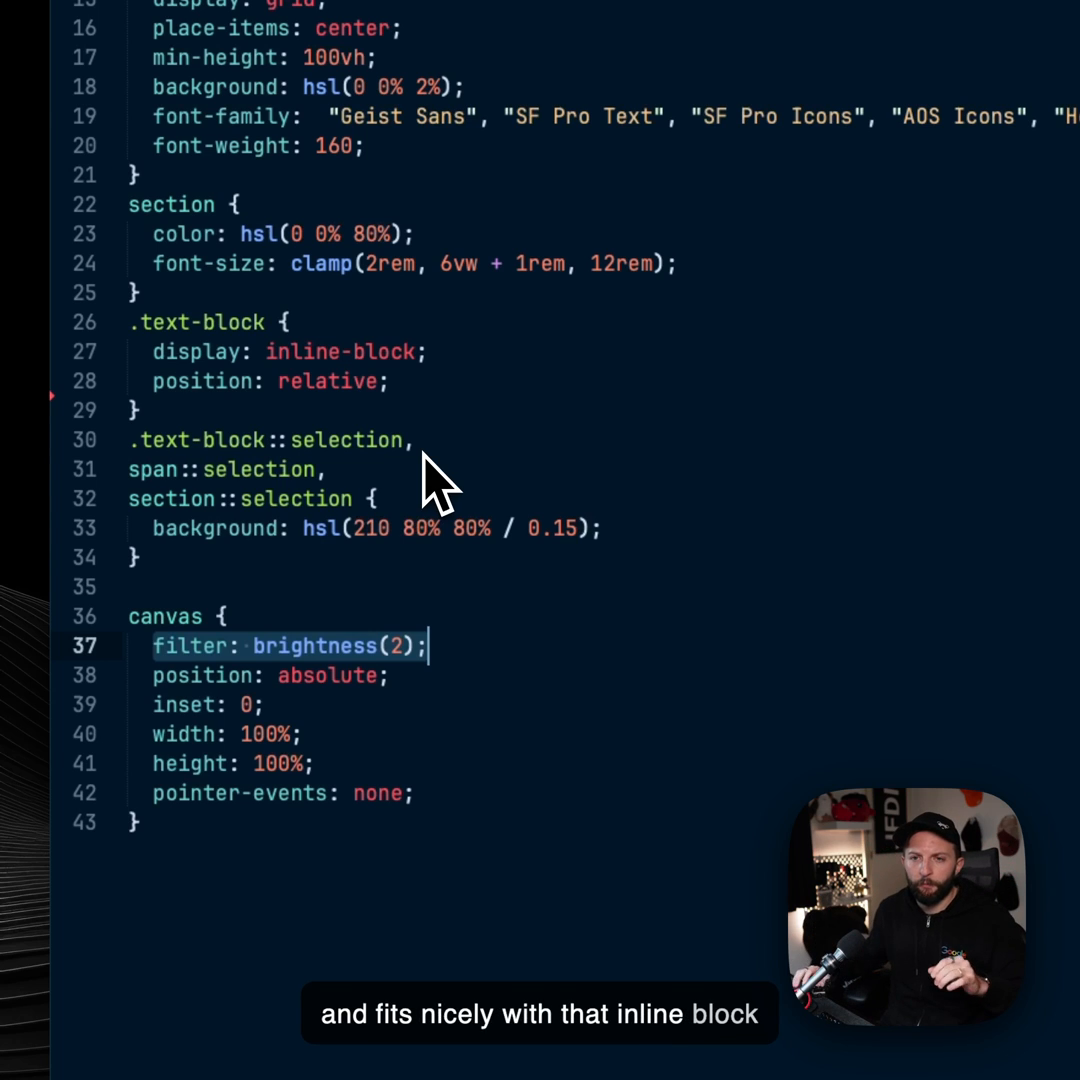
{"action": "mouse_move", "coordinate": [425, 410]}
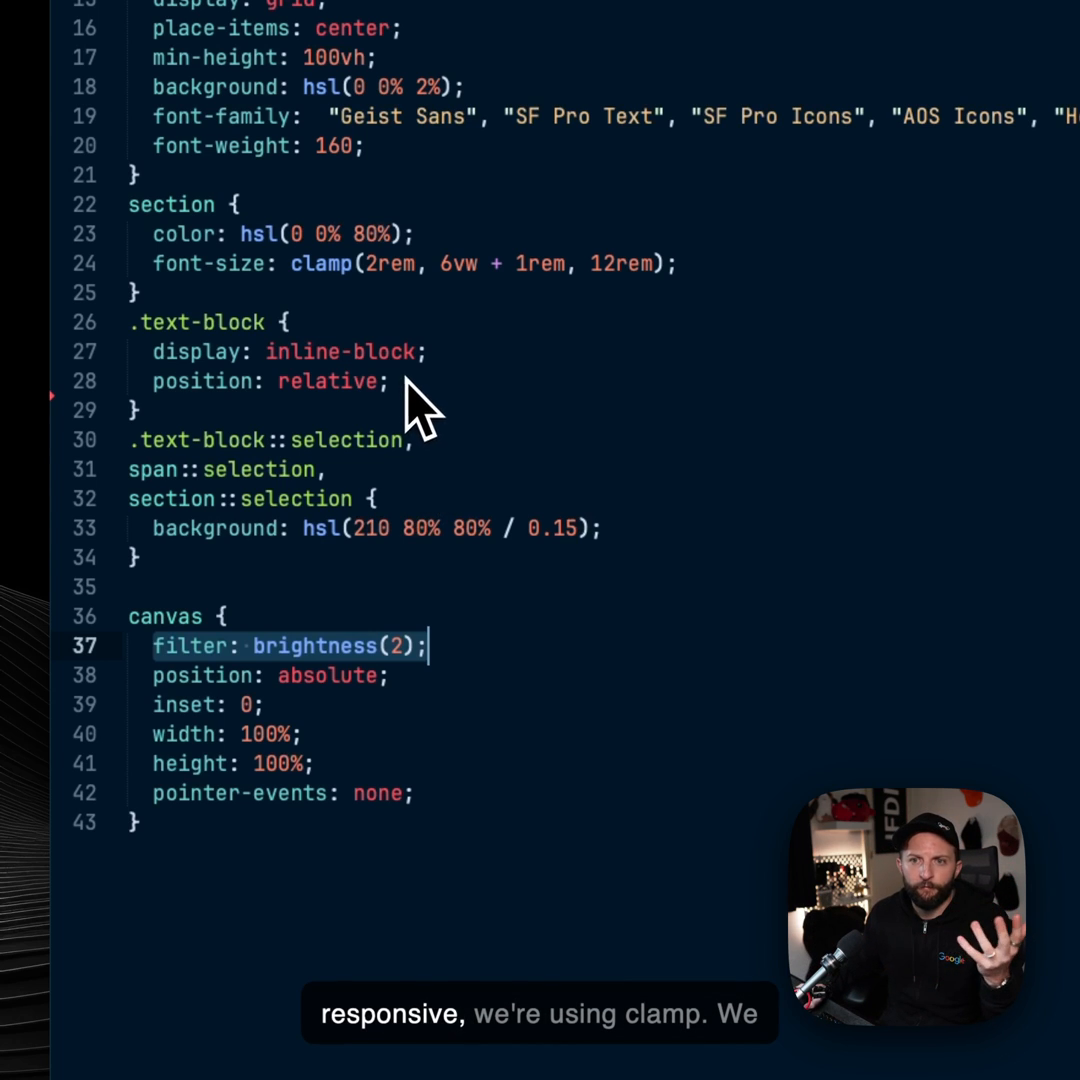
{"action": "mouse_move", "coordinate": [315, 310]}
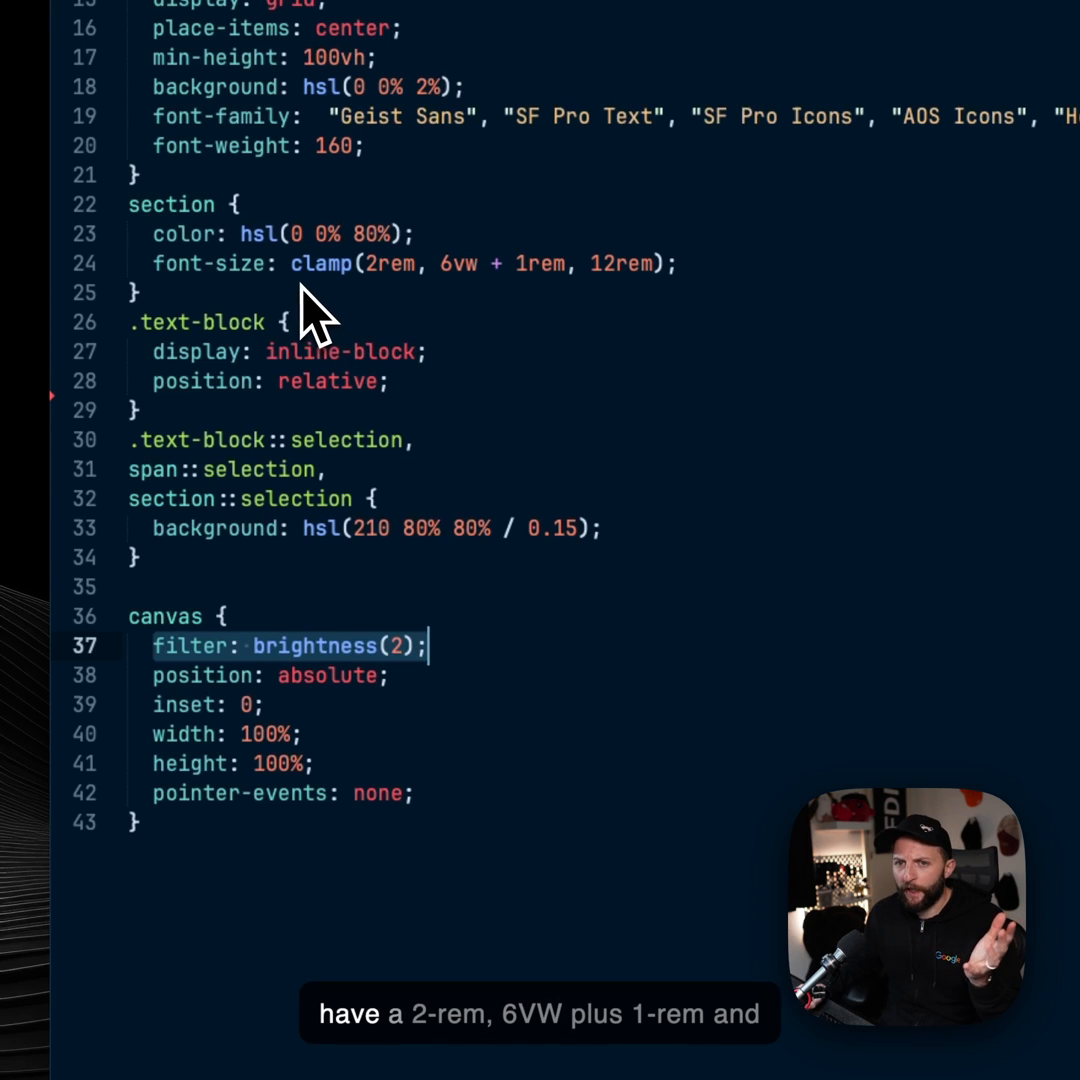
{"action": "mouse_move", "coordinate": [510, 315]}
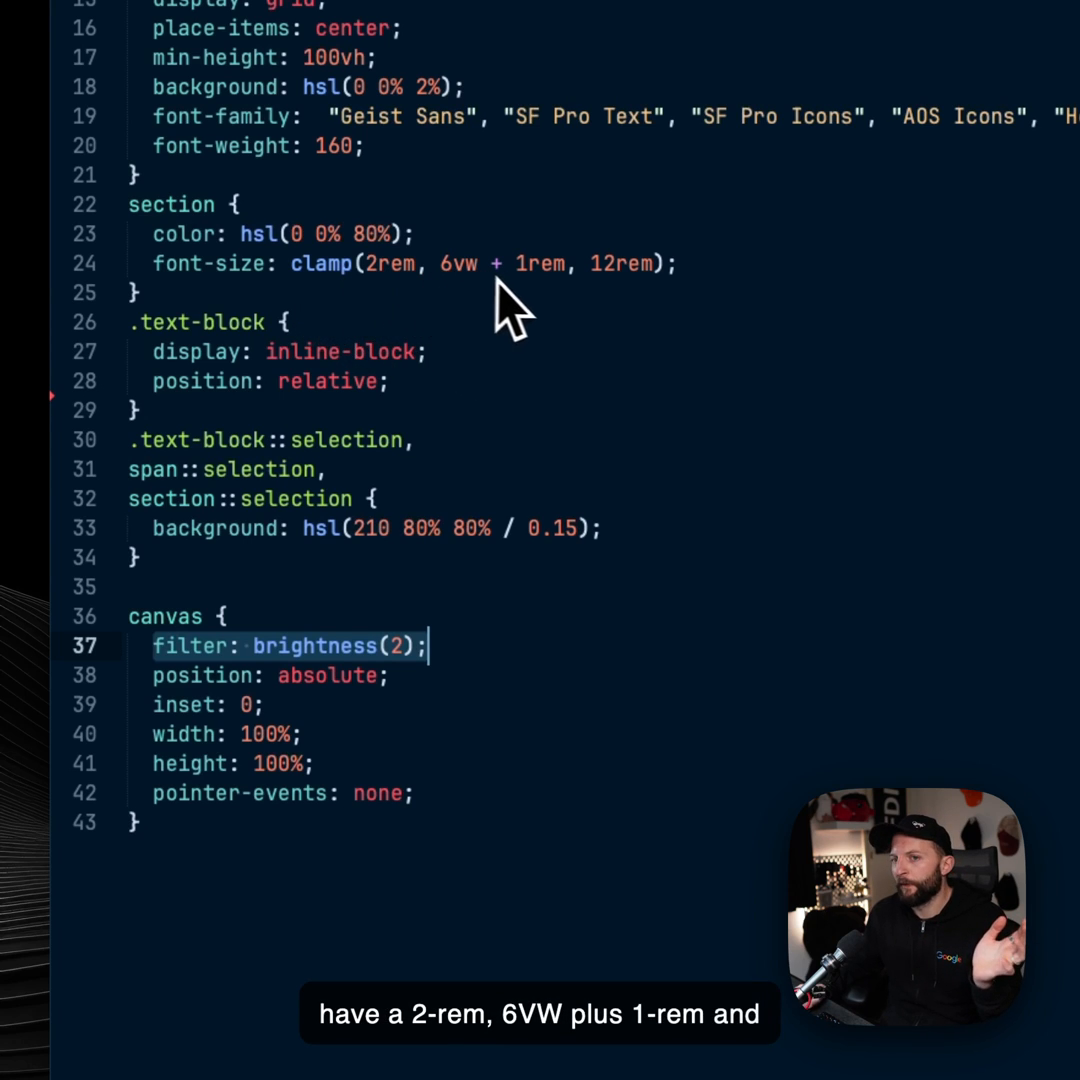
{"action": "mouse_move", "coordinate": [645, 325]}
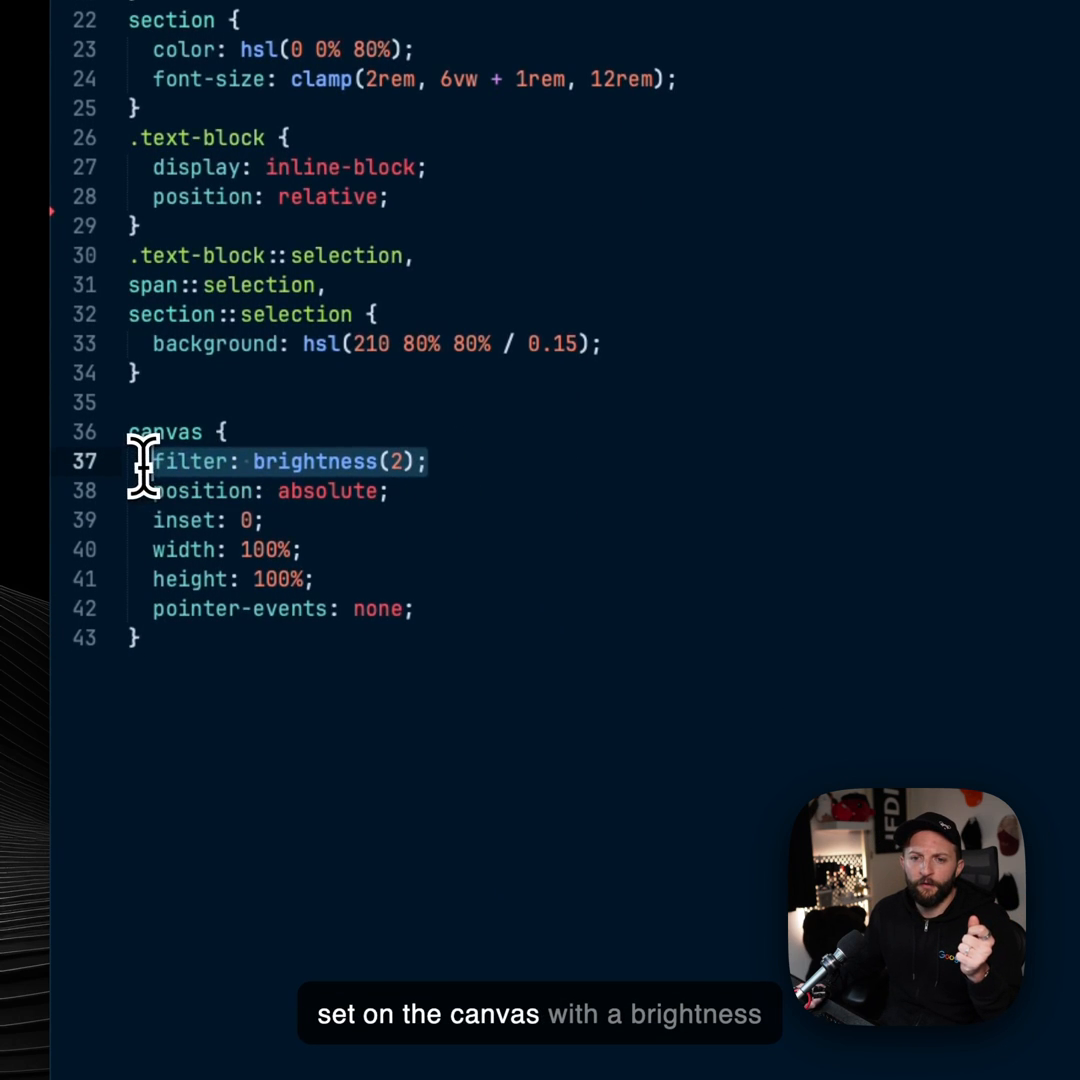
{"action": "mouse_move", "coordinate": [560, 555]}
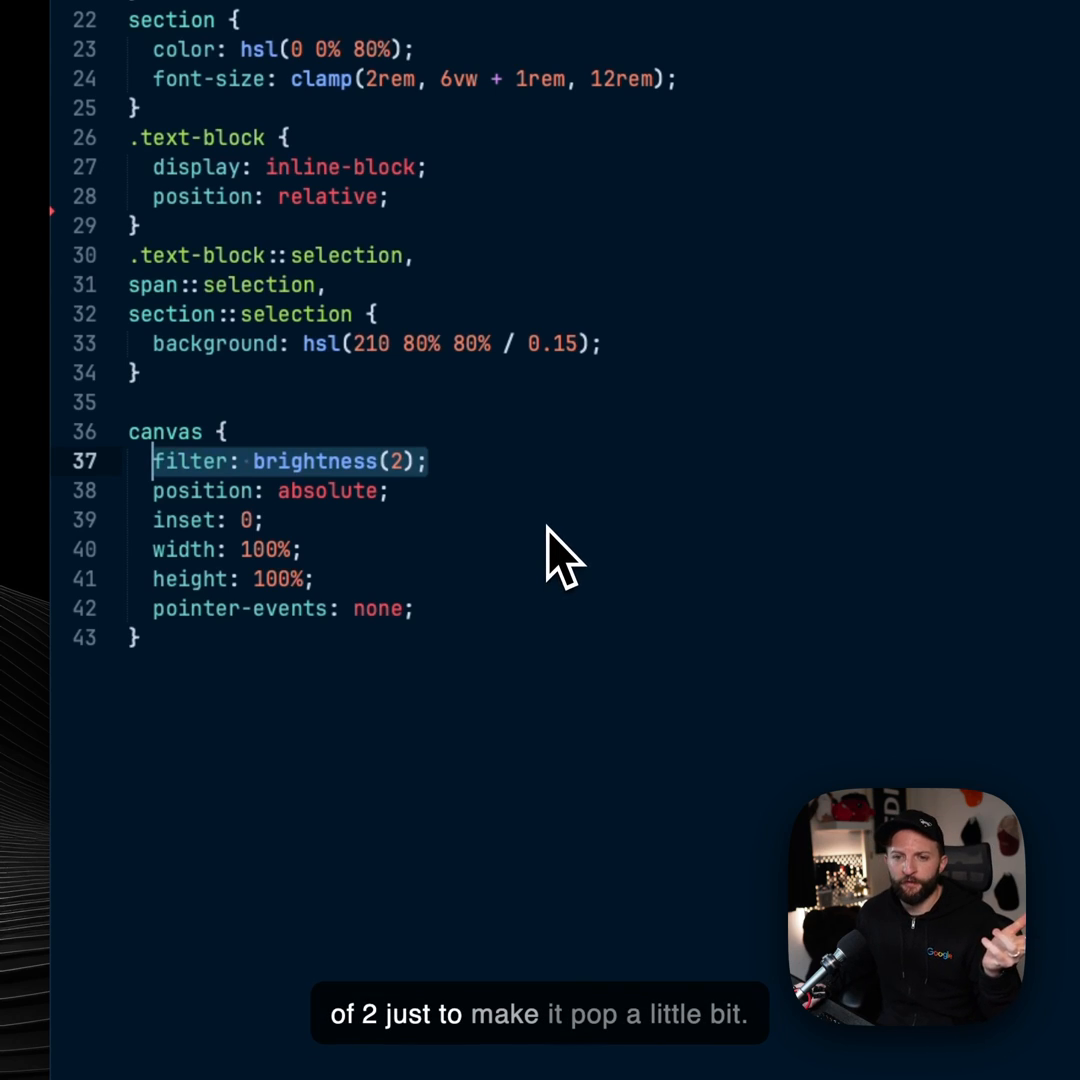
{"action": "scroll", "scroll_direction": "up", "scroll_amount": 3}
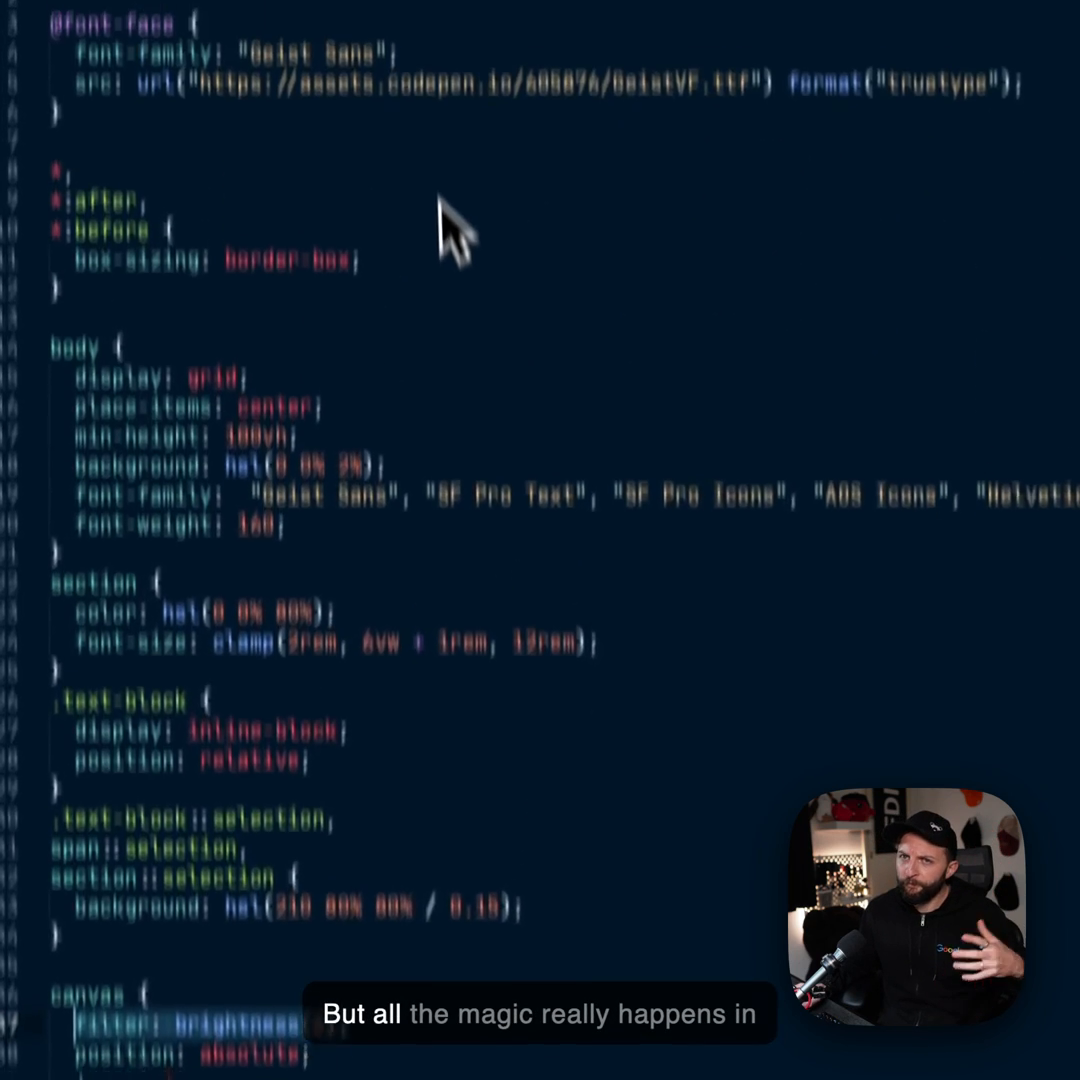
Open script.js to view the getFontSize helper and canvas setup code.
{"action": "left_click", "coordinate": [273, 104]}
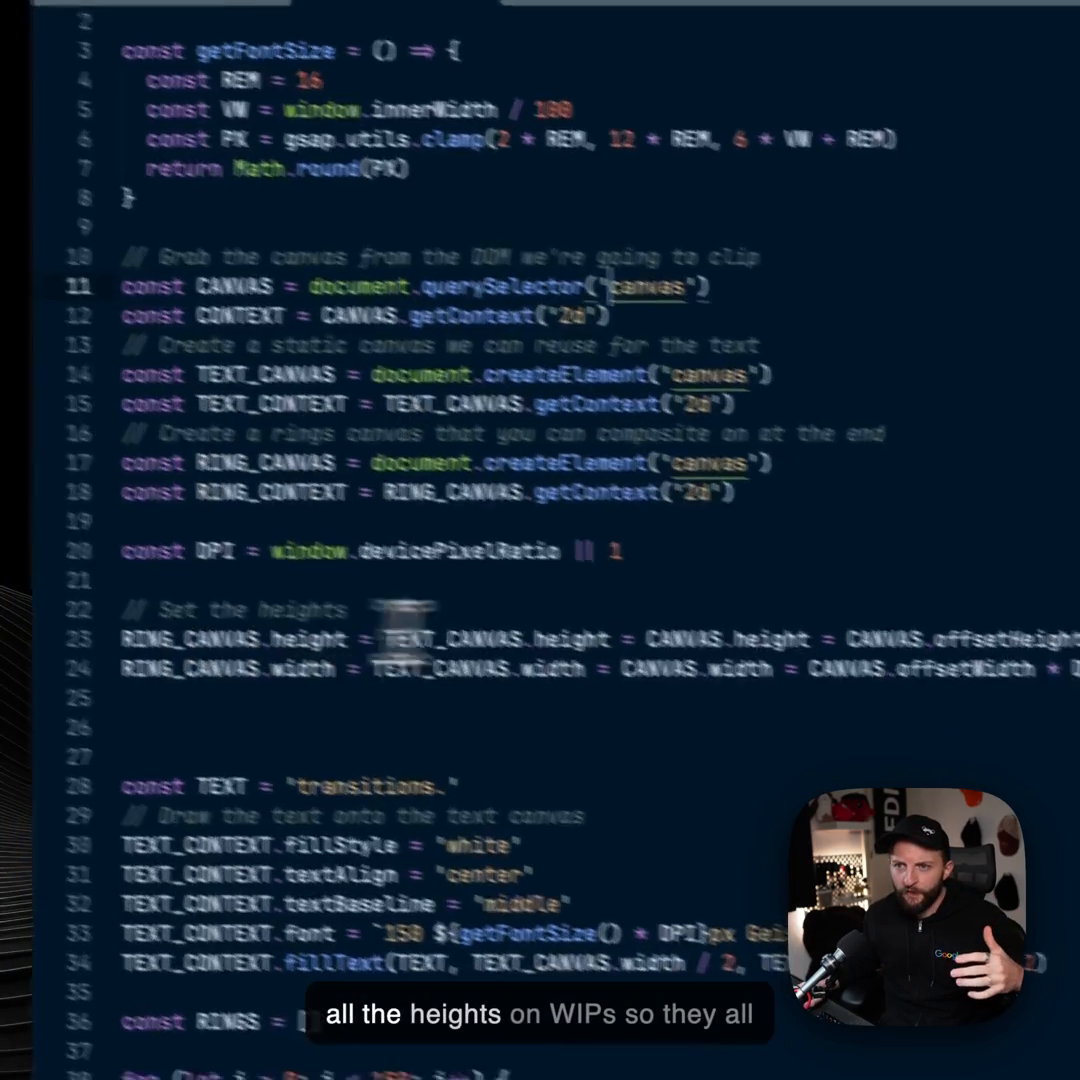
{"action": "scroll", "scroll_direction": "down", "scroll_amount": 3}
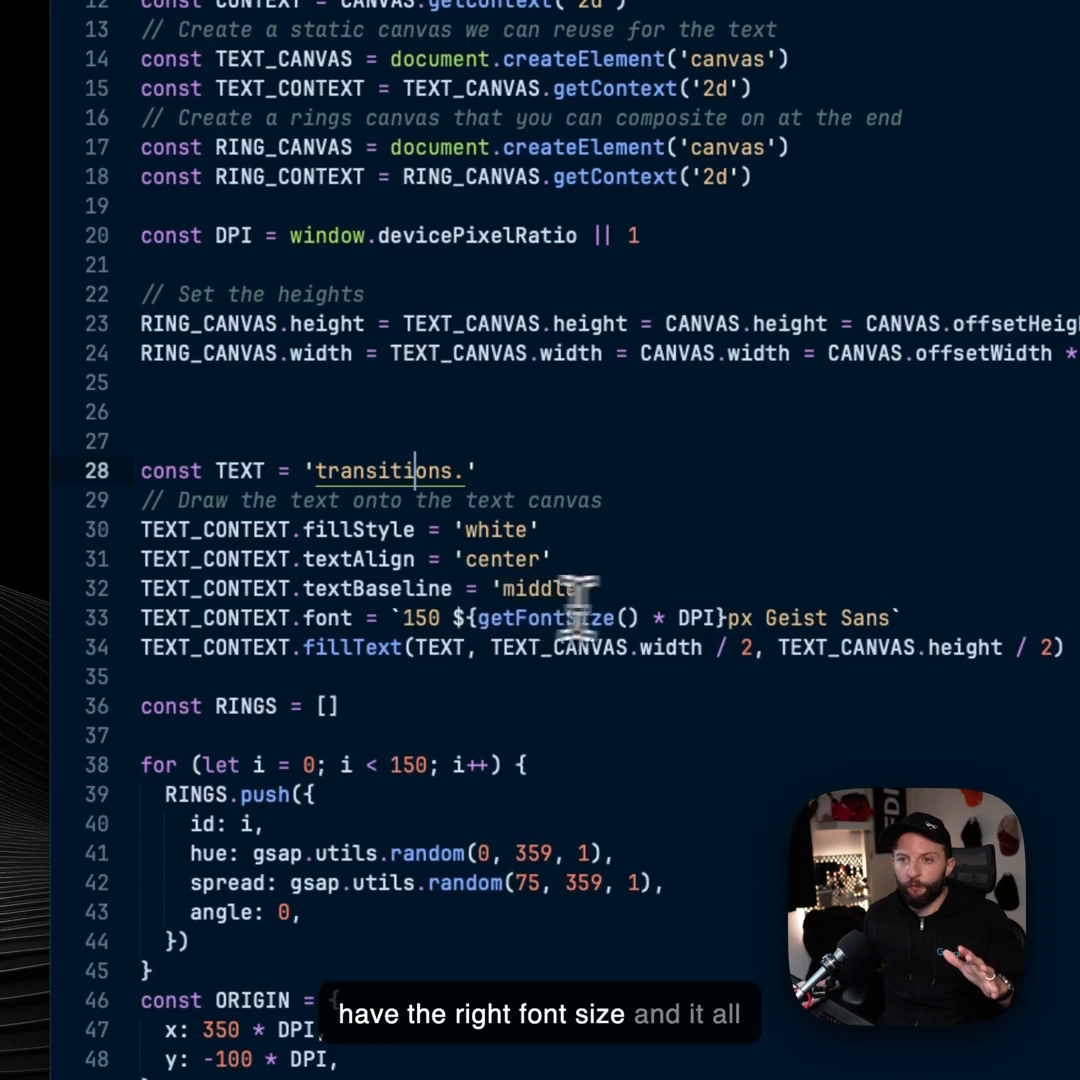
{"action": "scroll", "scroll_direction": "down", "scroll_amount": 3}
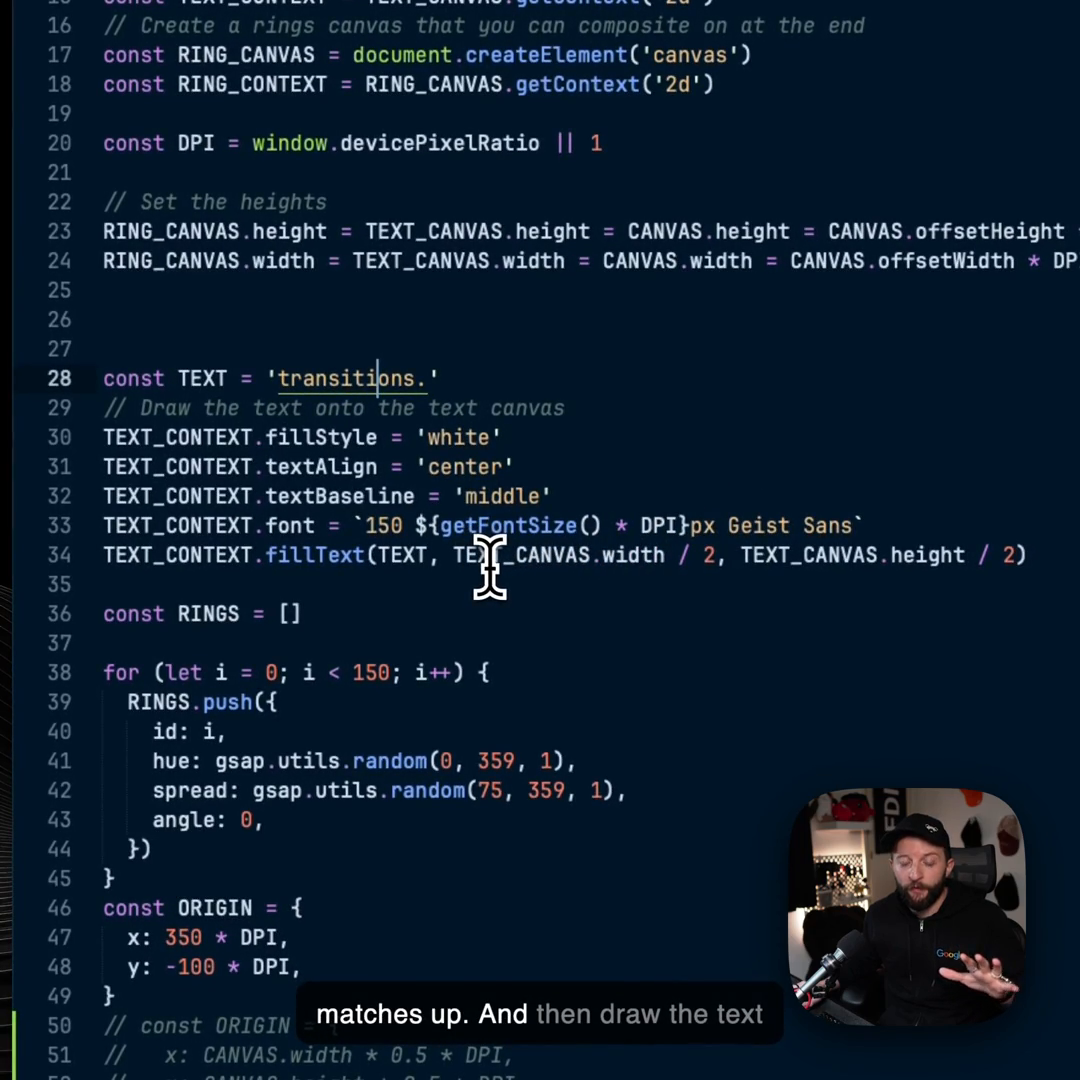
{"action": "mouse_move", "coordinate": [345, 560]}
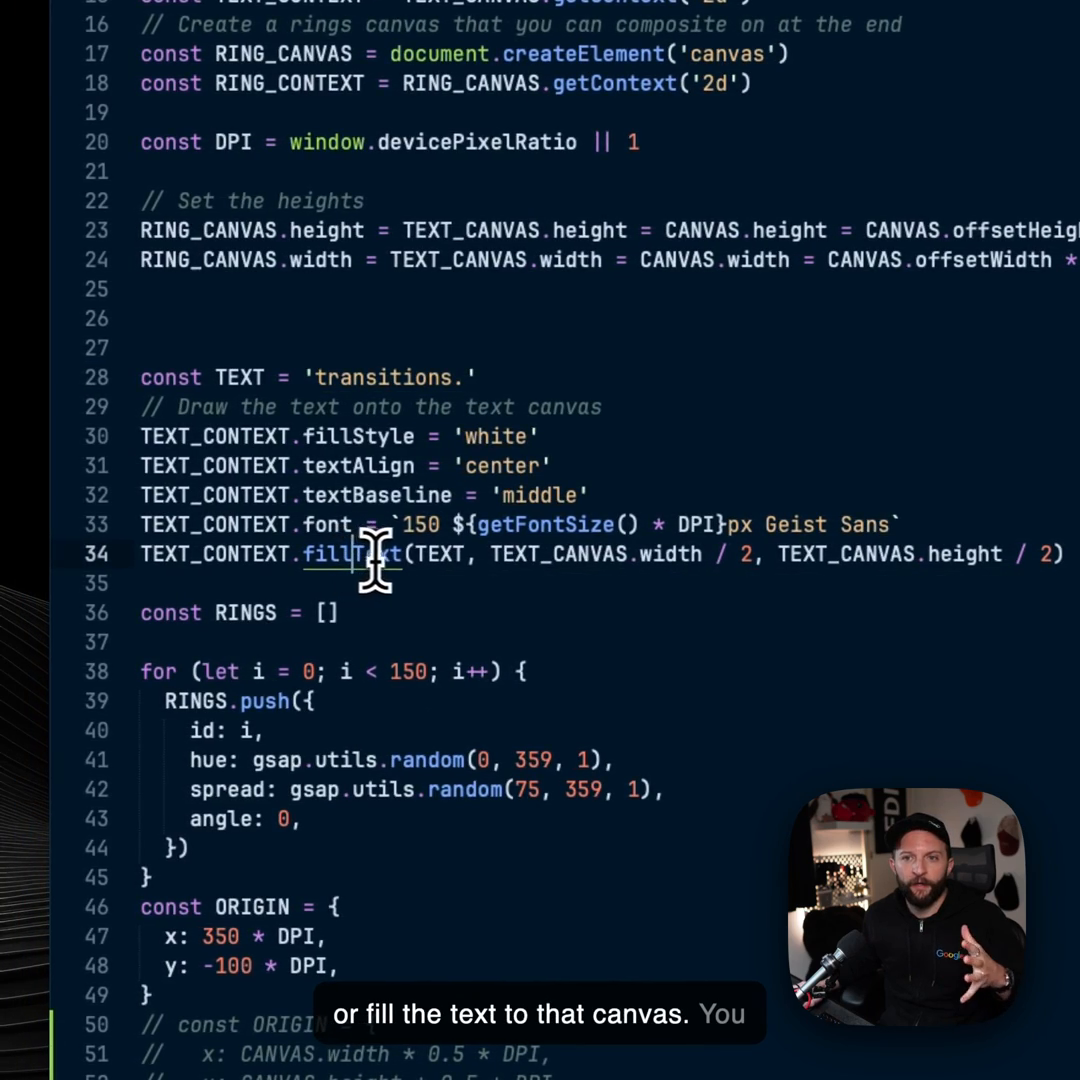
{"action": "scroll", "scroll_direction": "down", "scroll_amount": 3}
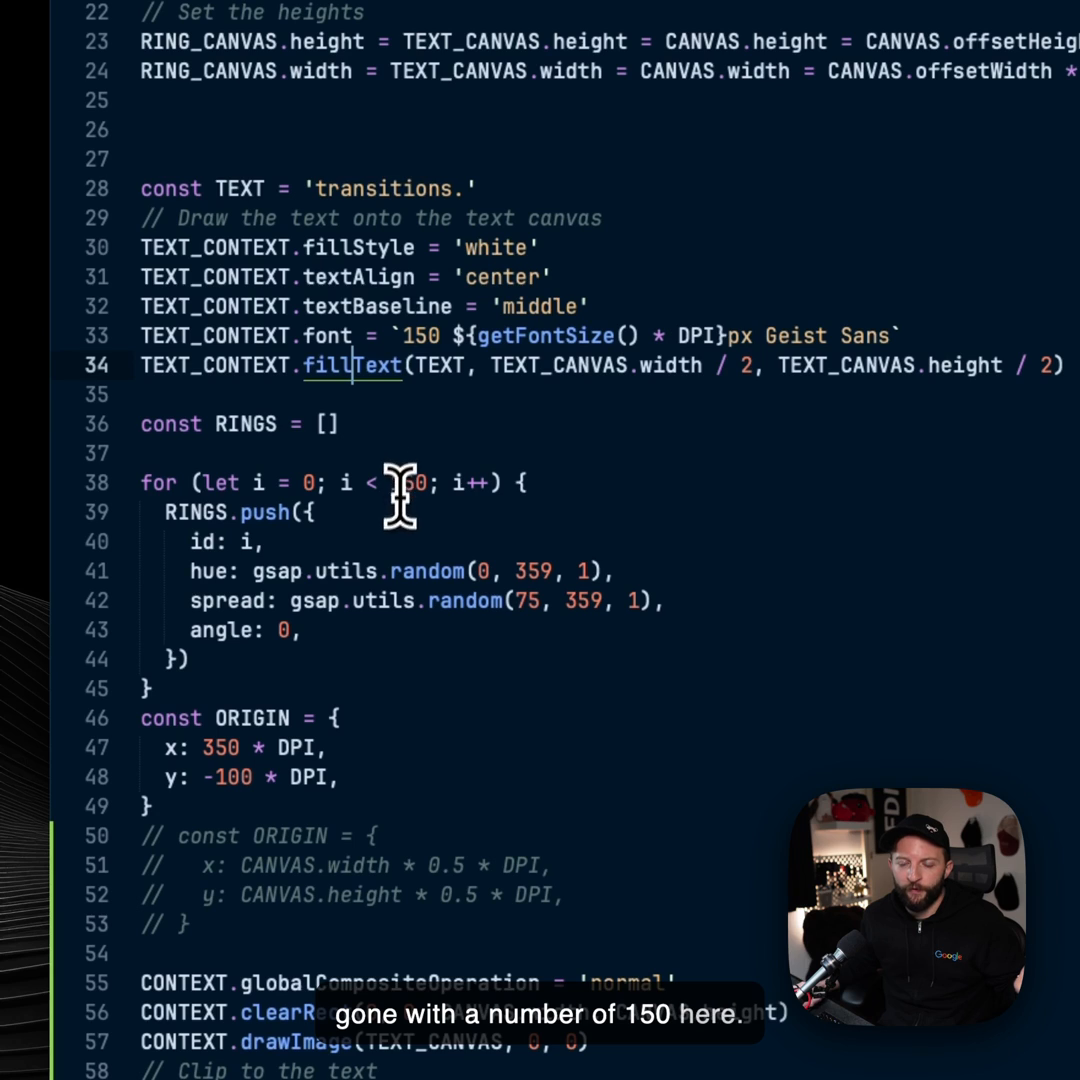
{"action": "scroll", "scroll_direction": "down", "scroll_amount": 3}
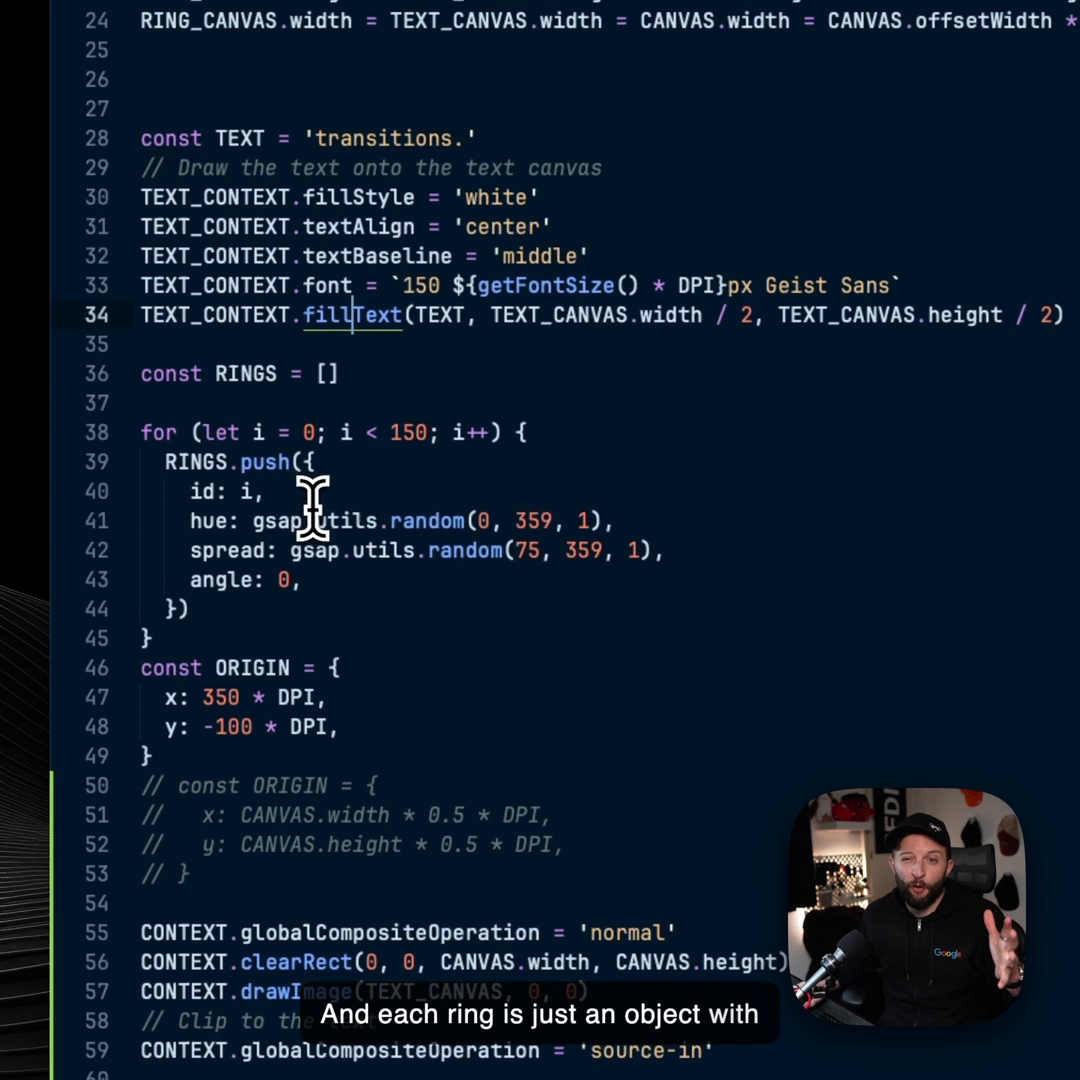
{"action": "mouse_move", "coordinate": [245, 525]}
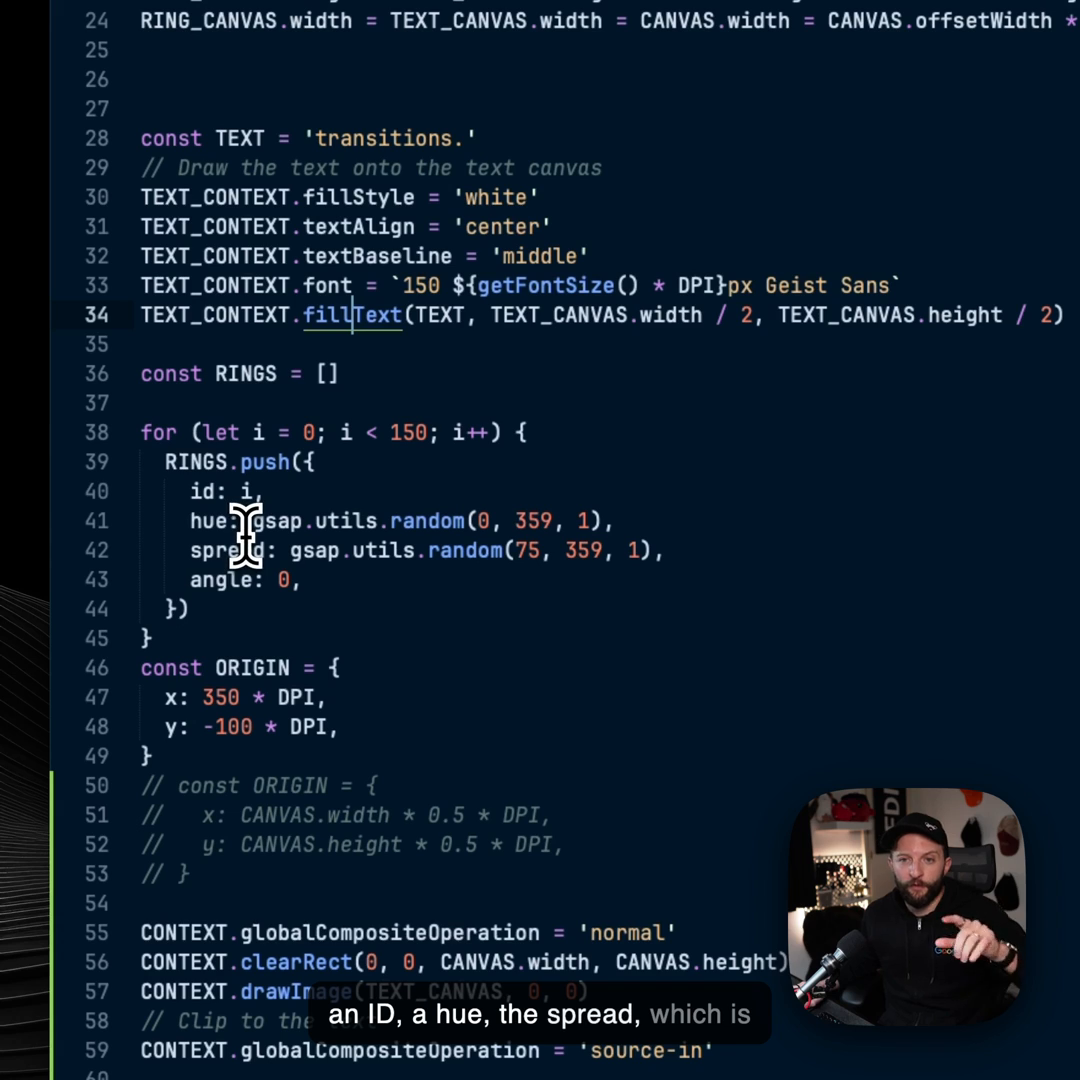
{"action": "mouse_move", "coordinate": [480, 520]}
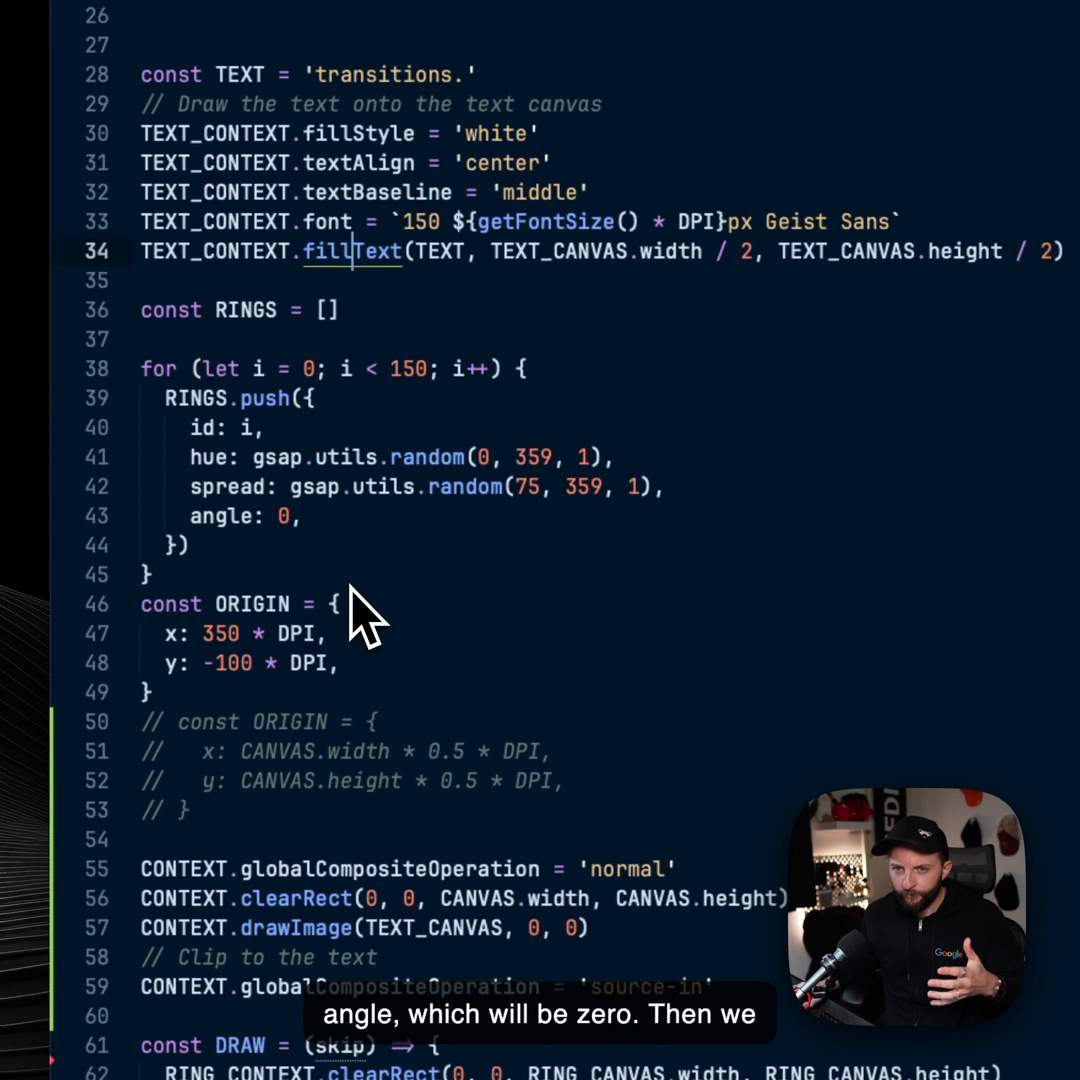
{"action": "mouse_move", "coordinate": [220, 670]}
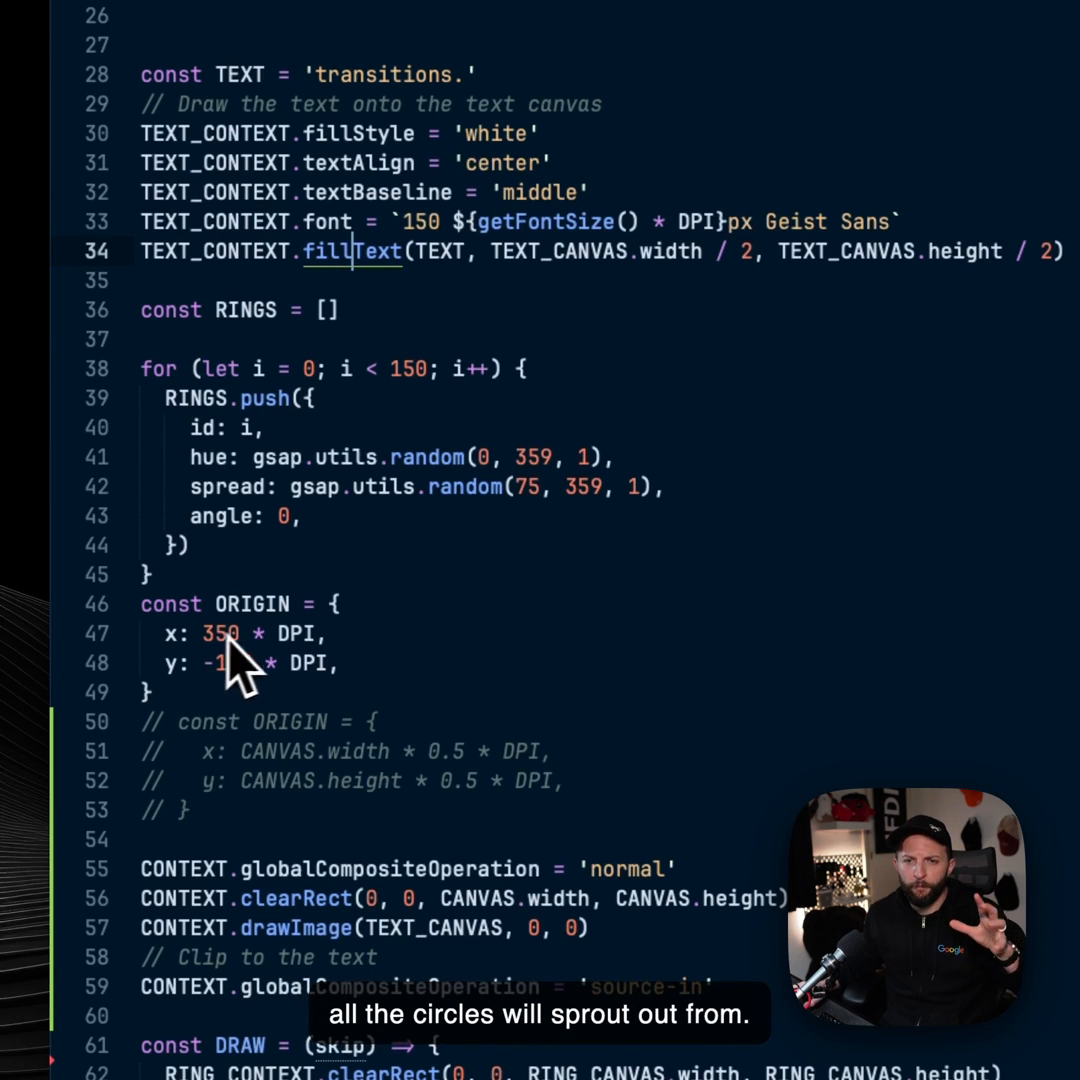
{"action": "mouse_move", "coordinate": [240, 665]}
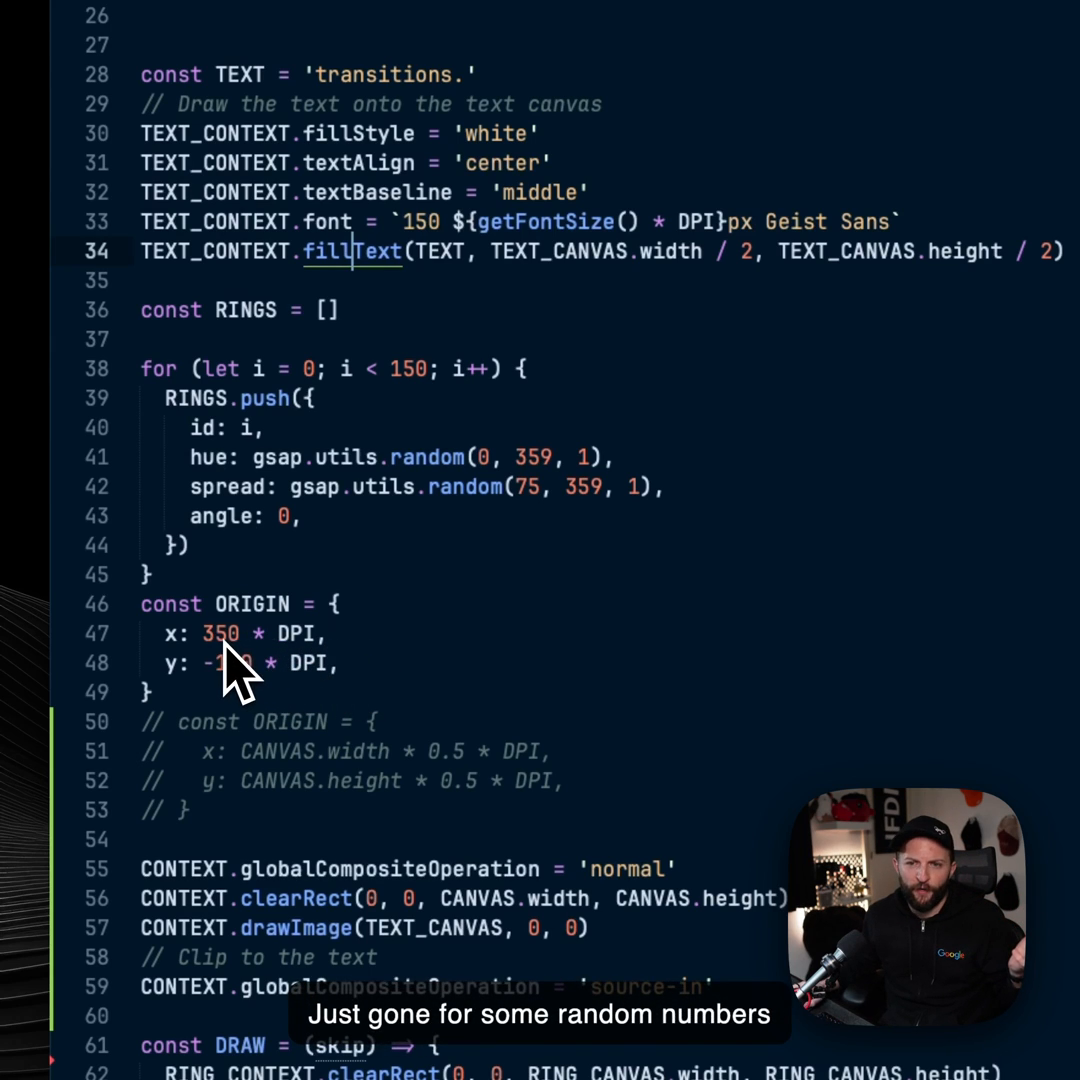
{"action": "scroll", "scroll_direction": "down", "scroll_amount": 3}
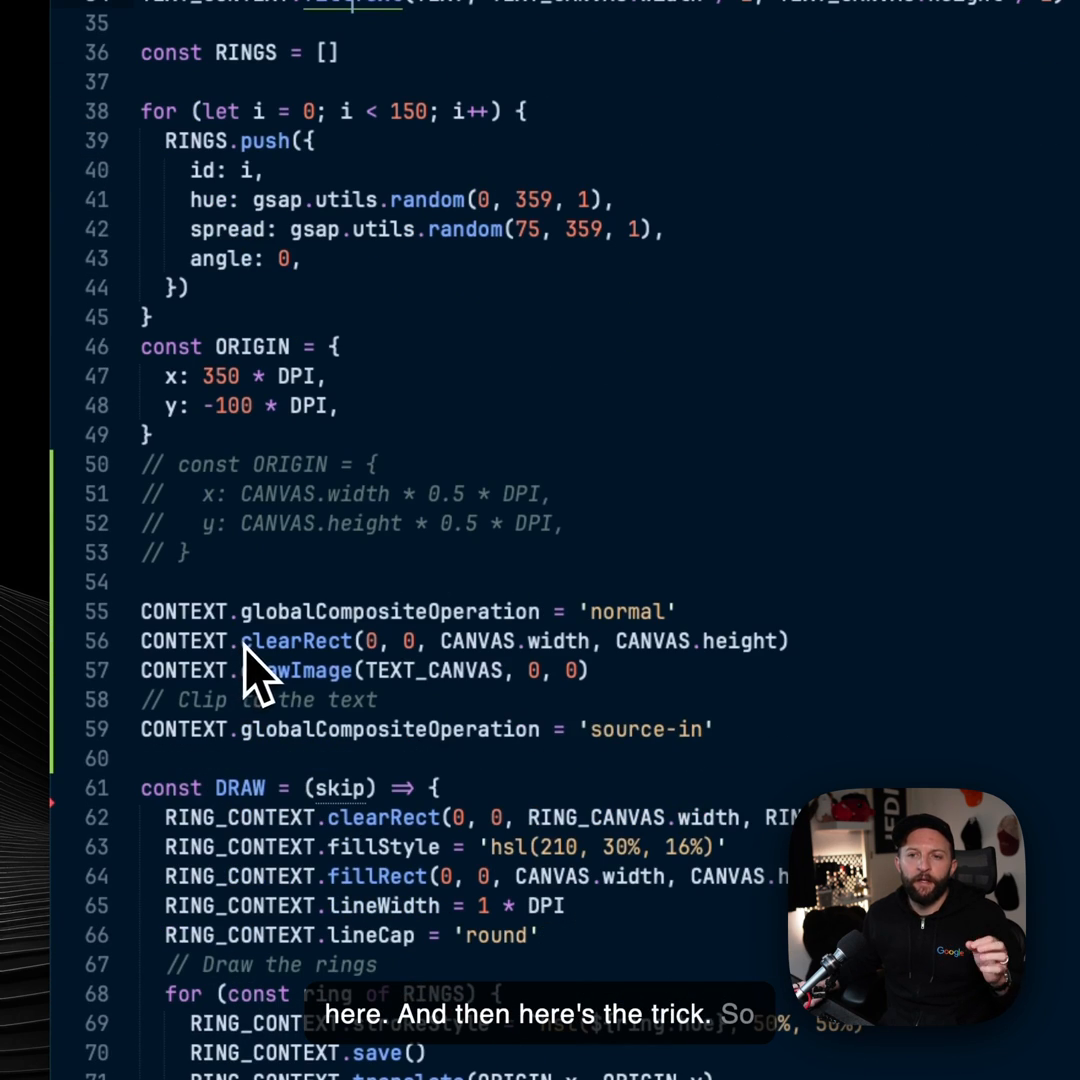
Scroll to line 59 and comment out the 'source-in' globalCompositeOperation line.
{"action": "scroll", "scroll_direction": "down", "scroll_amount": 3}
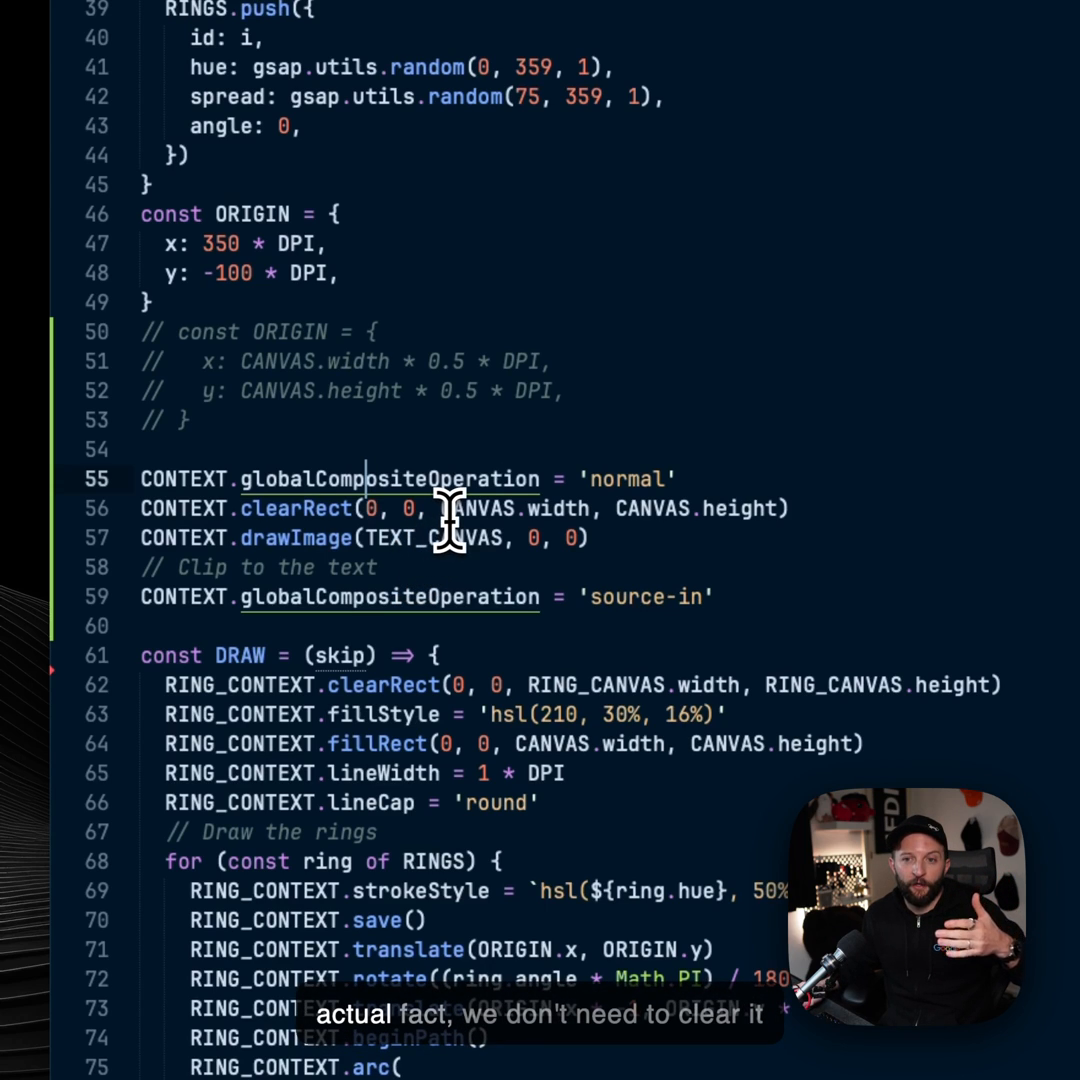
{"action": "mouse_move", "coordinate": [360, 540]}
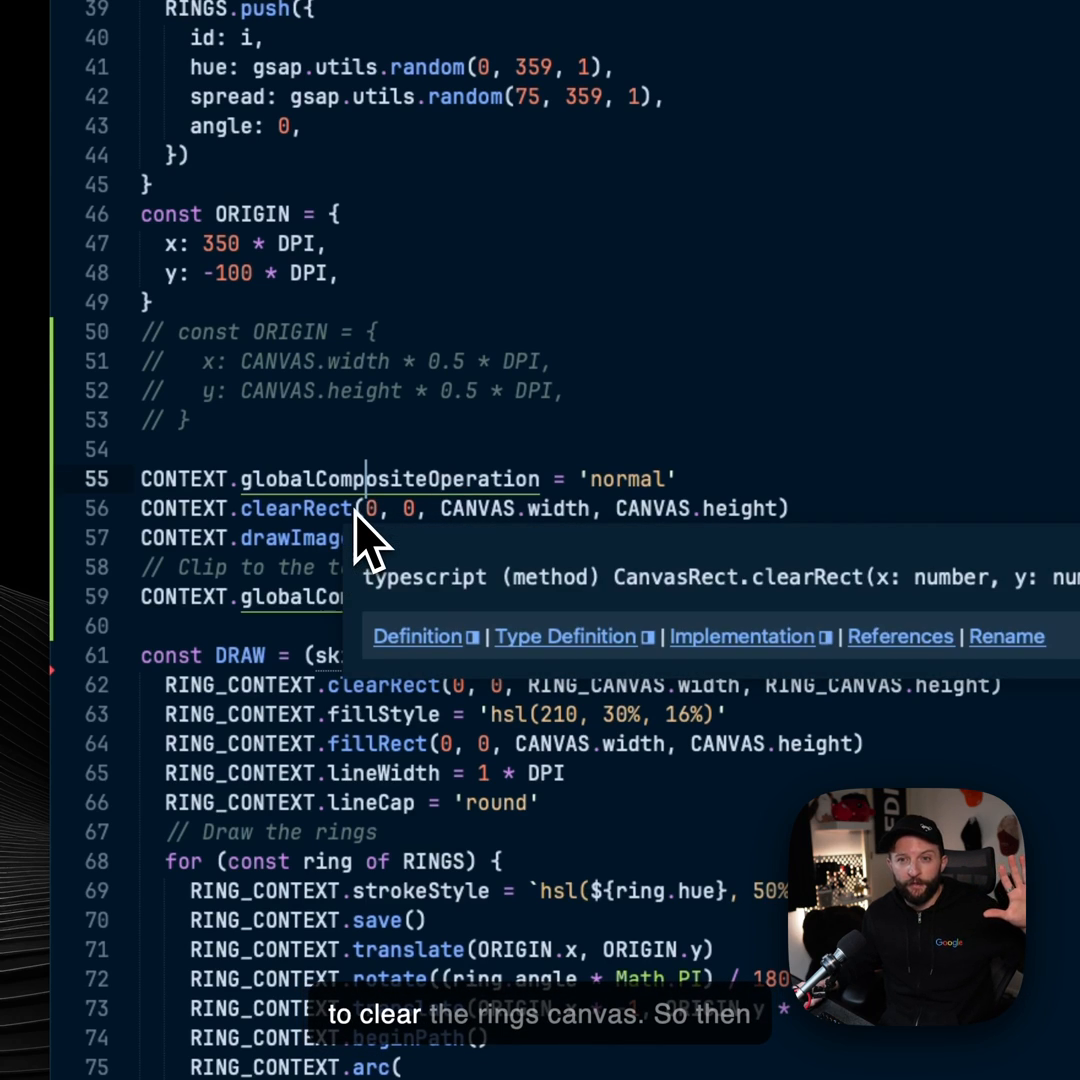
{"action": "mouse_move", "coordinate": [325, 570]}
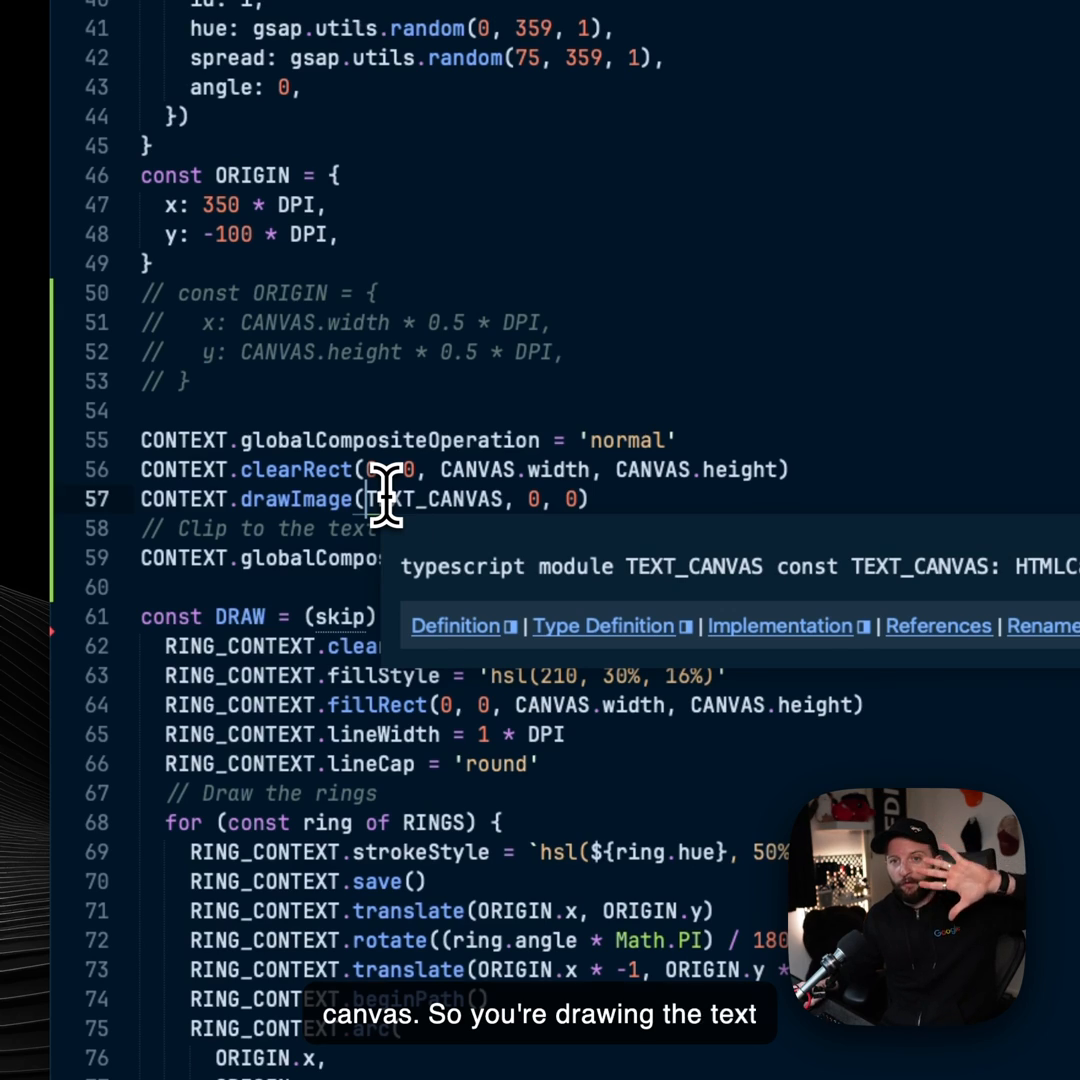
{"action": "mouse_move", "coordinate": [670, 585]}
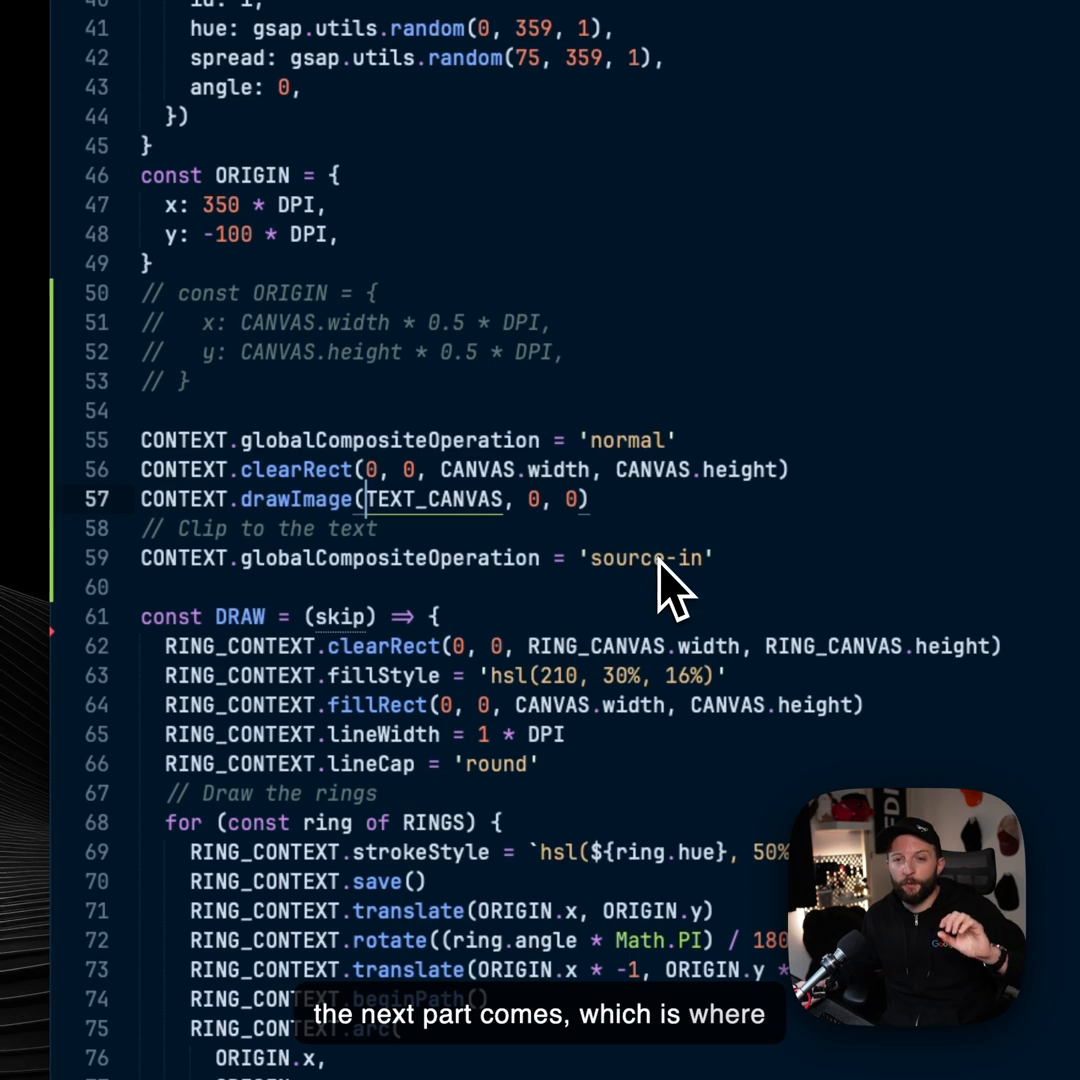
{"action": "mouse_move", "coordinate": [520, 590]}
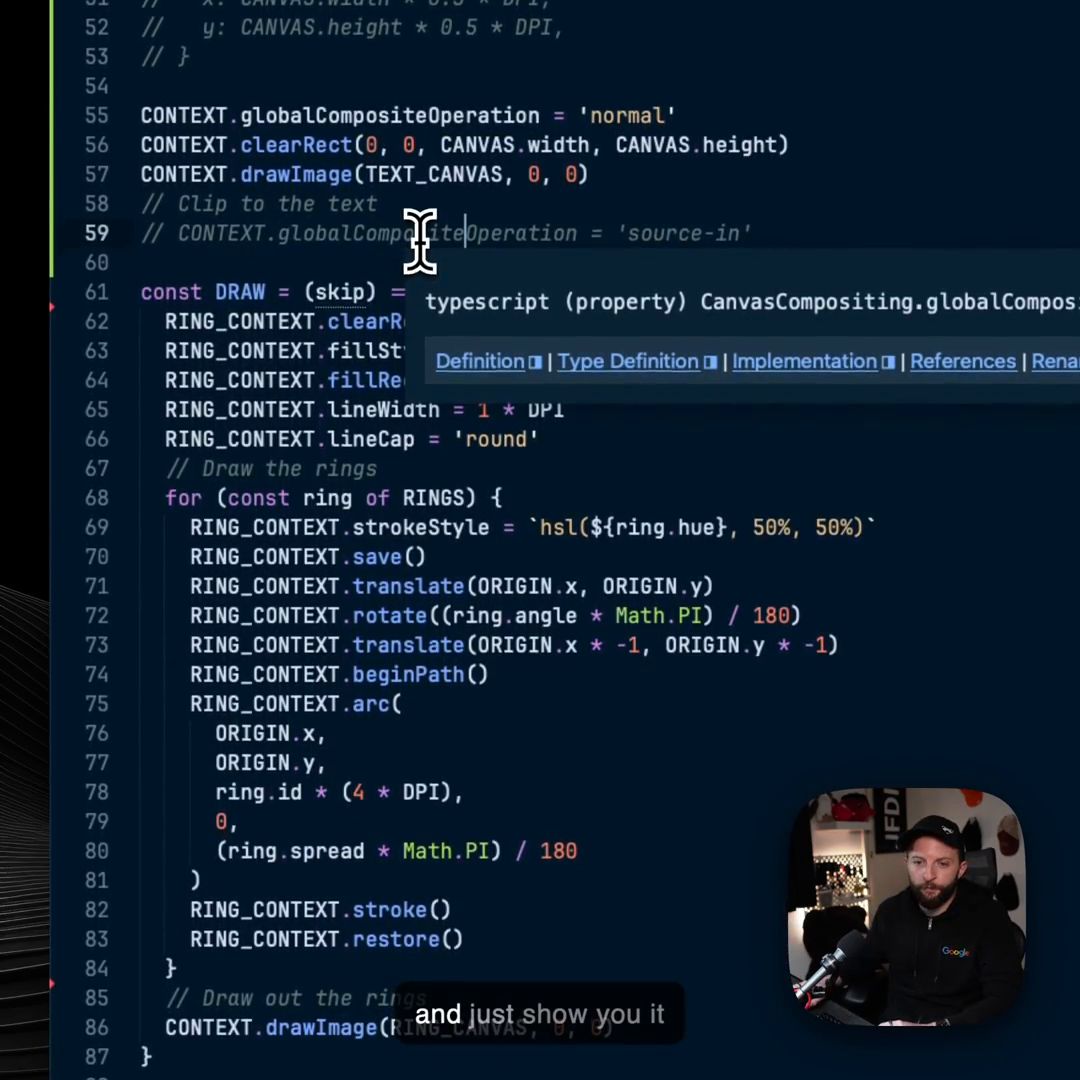
{"action": "scroll", "scroll_direction": "down", "scroll_amount": 3}
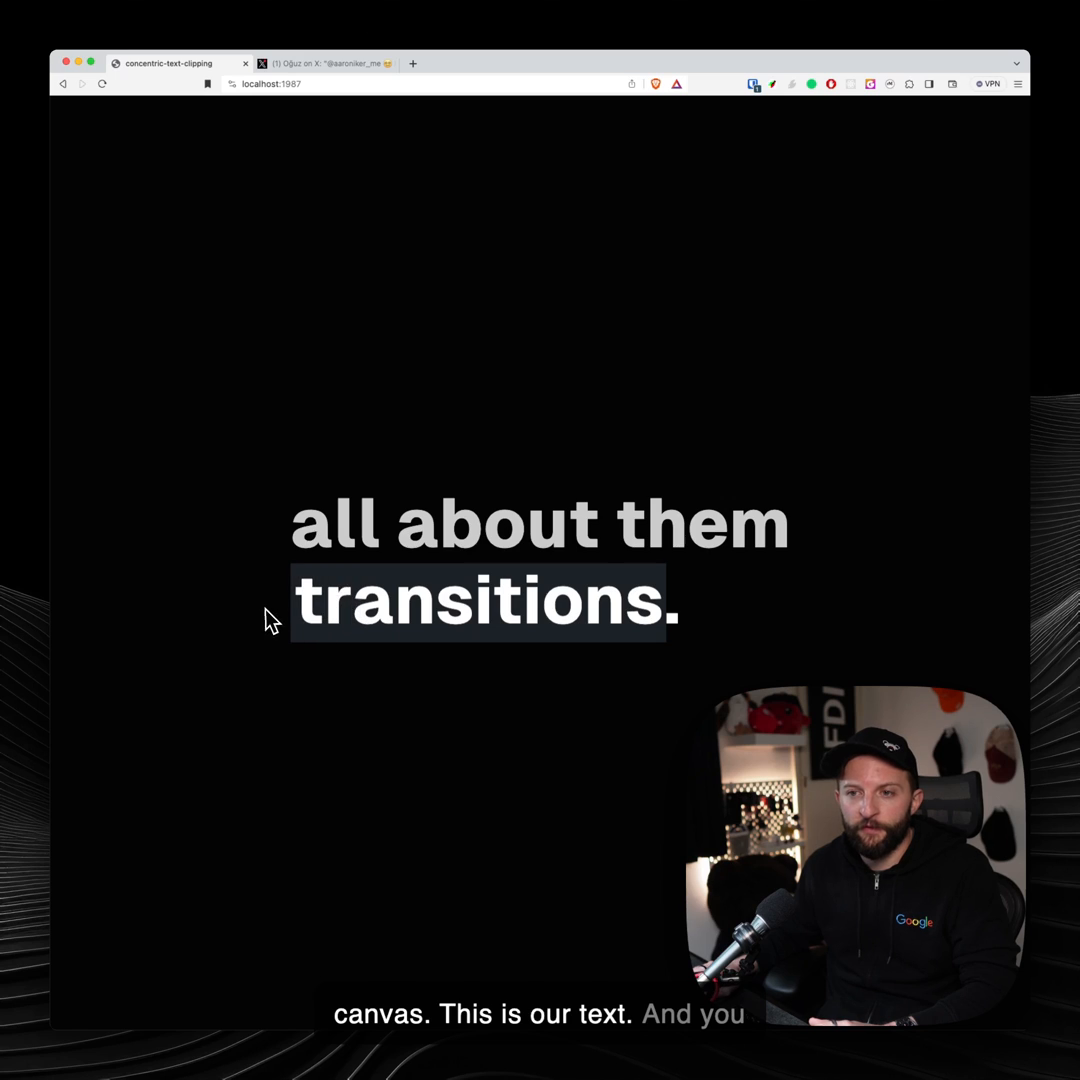
{"action": "mouse_move", "coordinate": [712, 633]}
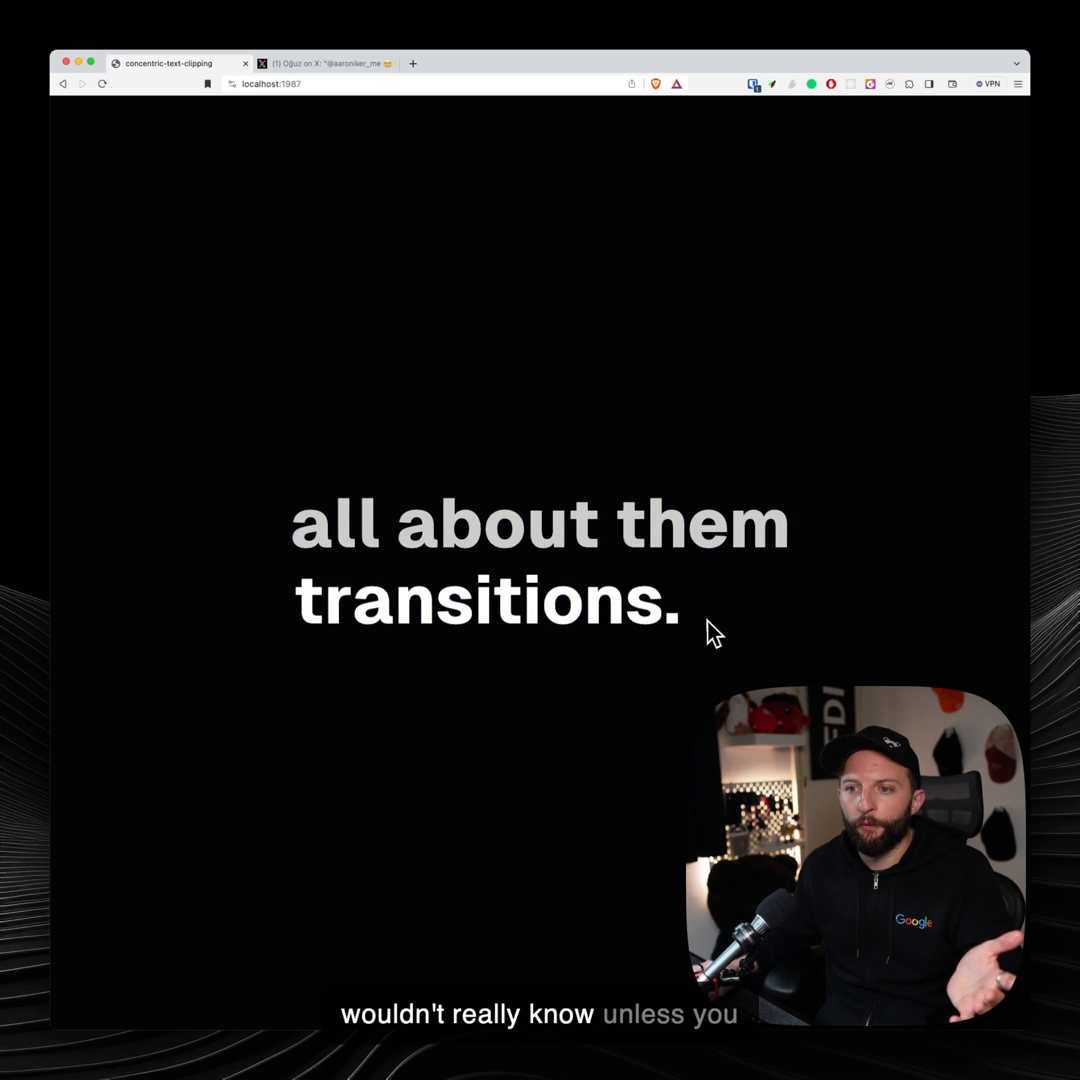
Right-click the plain 'transitions.' text on localhost:1987 and choose a context-menu option.
{"action": "right_click", "coordinate": [585, 605]}
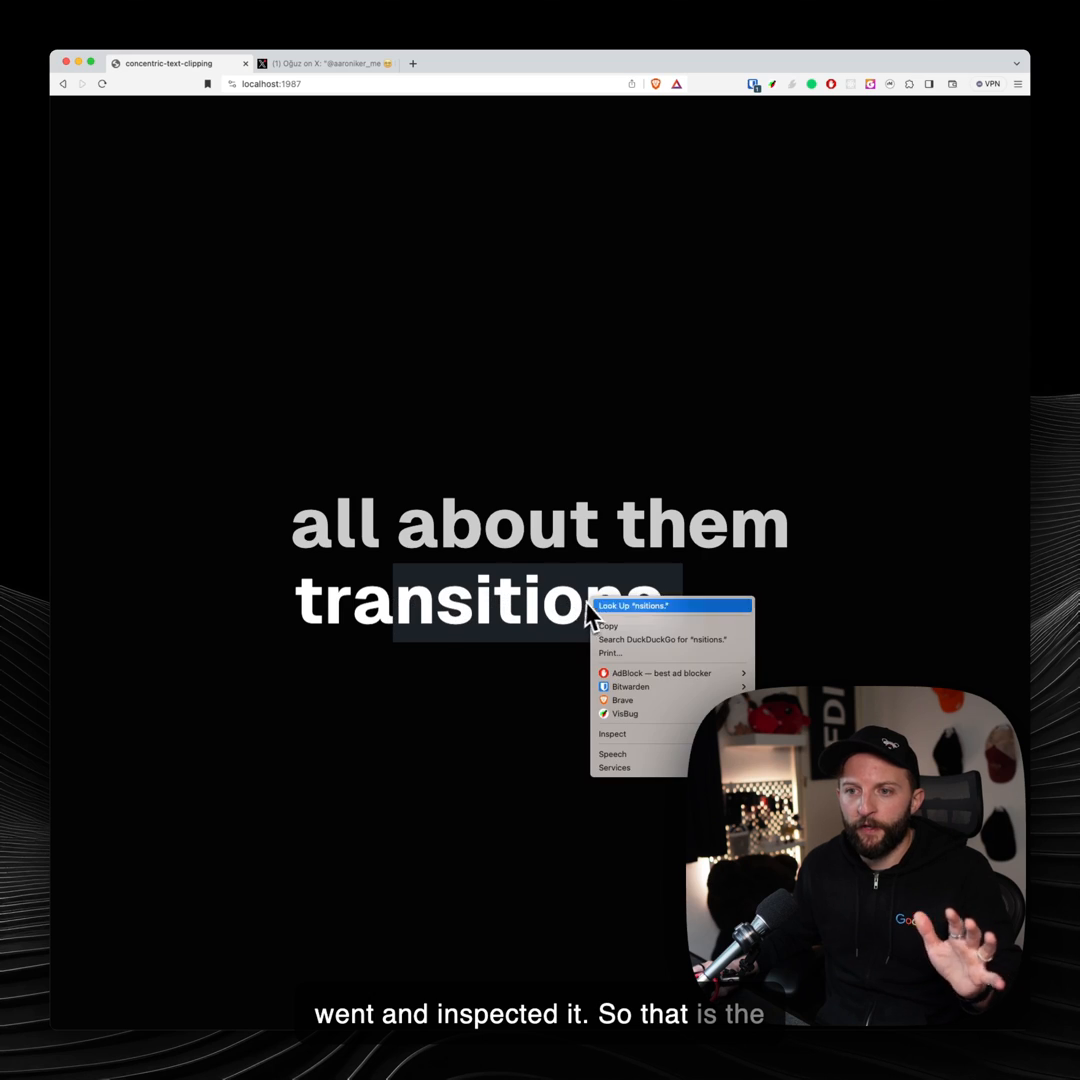
{"action": "left_click", "coordinate": [612, 733]}
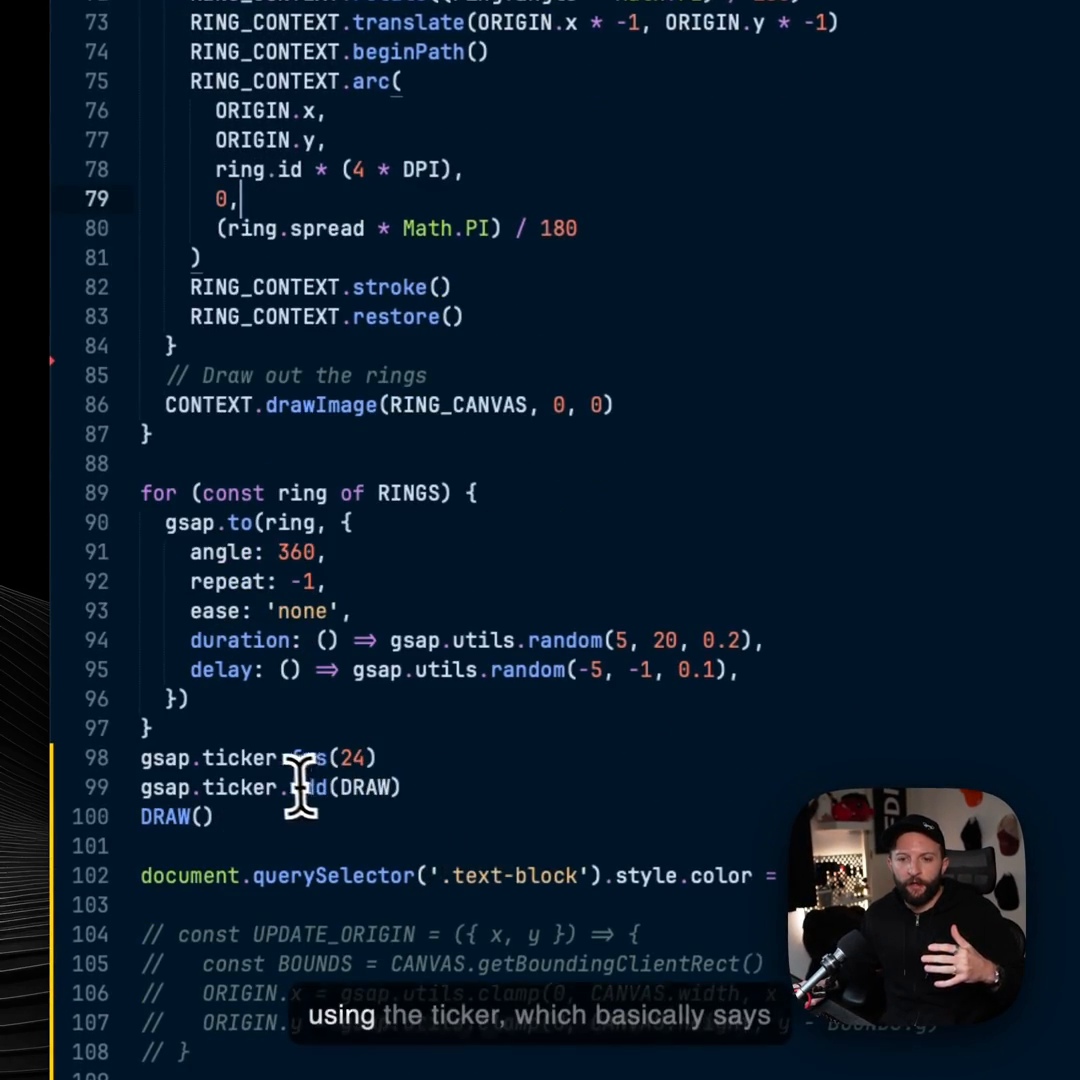
{"action": "mouse_move", "coordinate": [285, 787]}
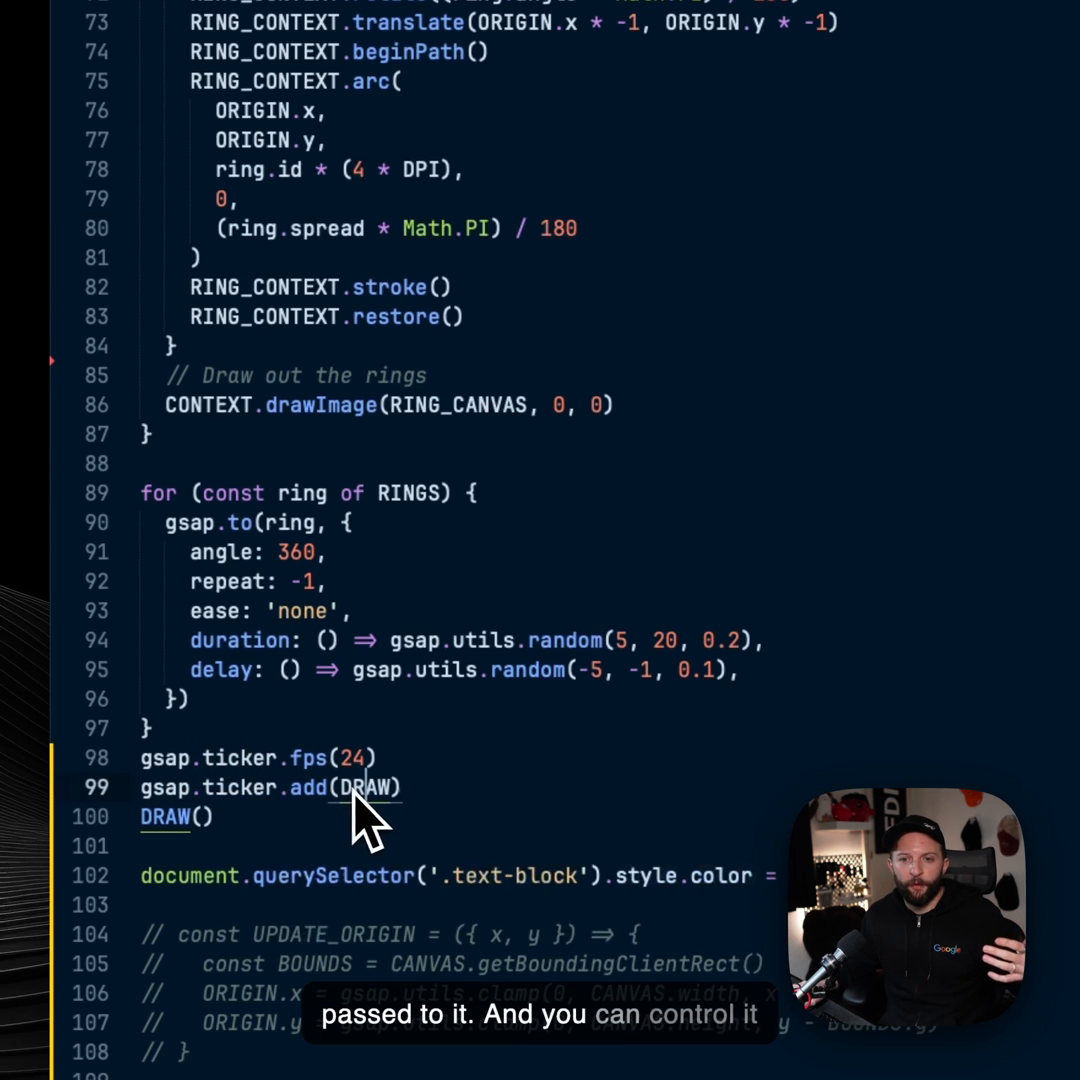
{"action": "mouse_move", "coordinate": [320, 800]}
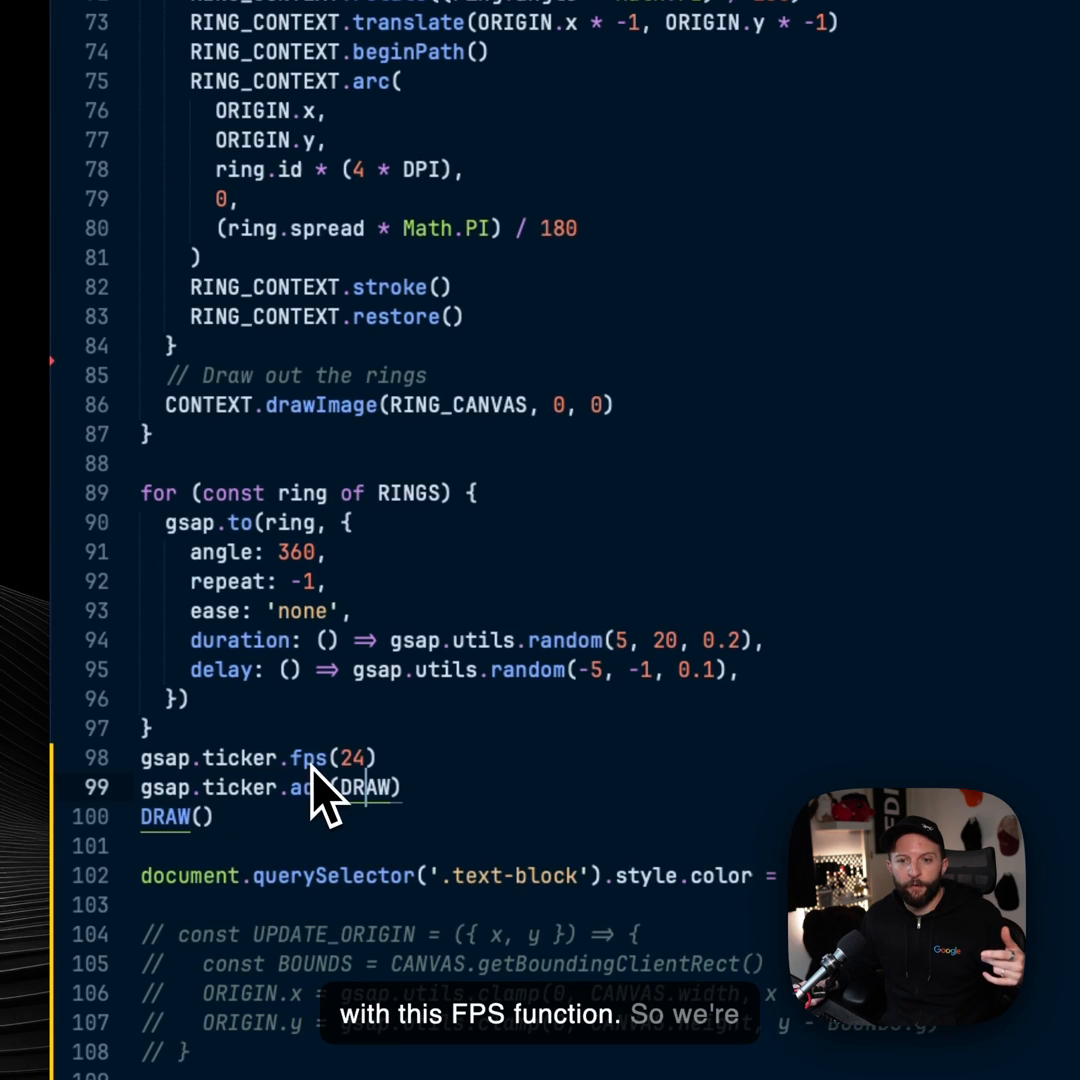
{"action": "mouse_move", "coordinate": [380, 800]}
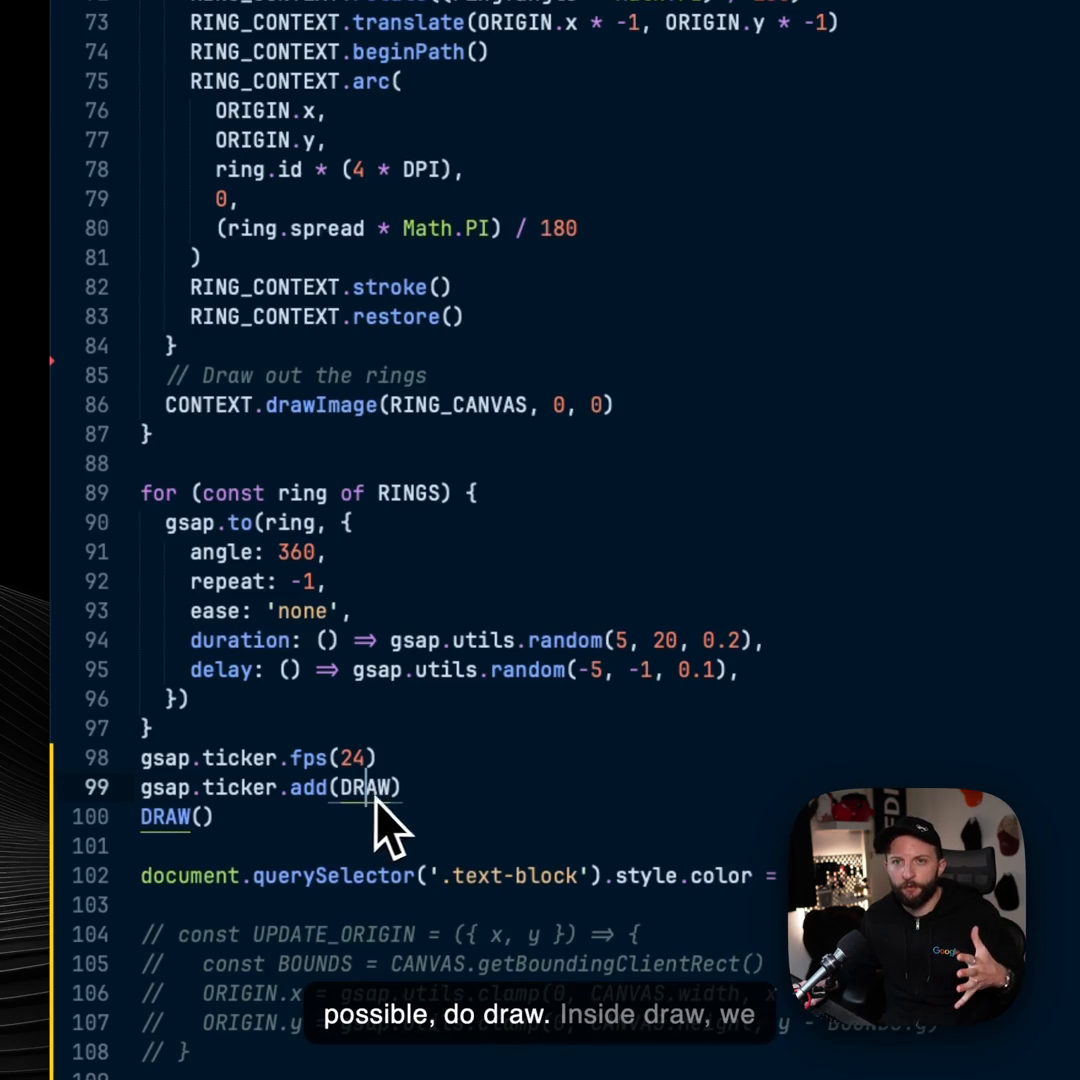
{"action": "scroll", "scroll_direction": "up", "scroll_amount": 3}
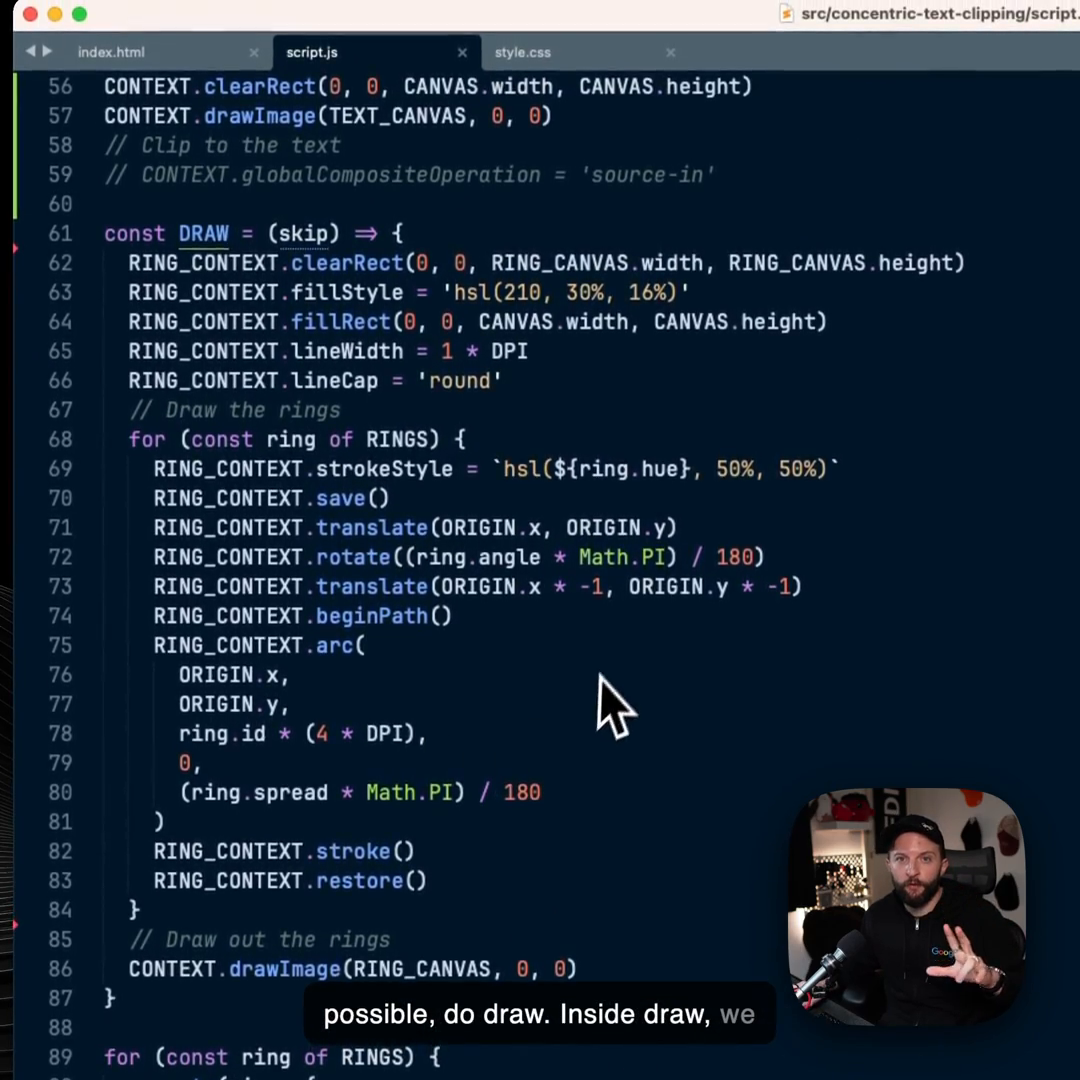
{"action": "mouse_move", "coordinate": [485, 450]}
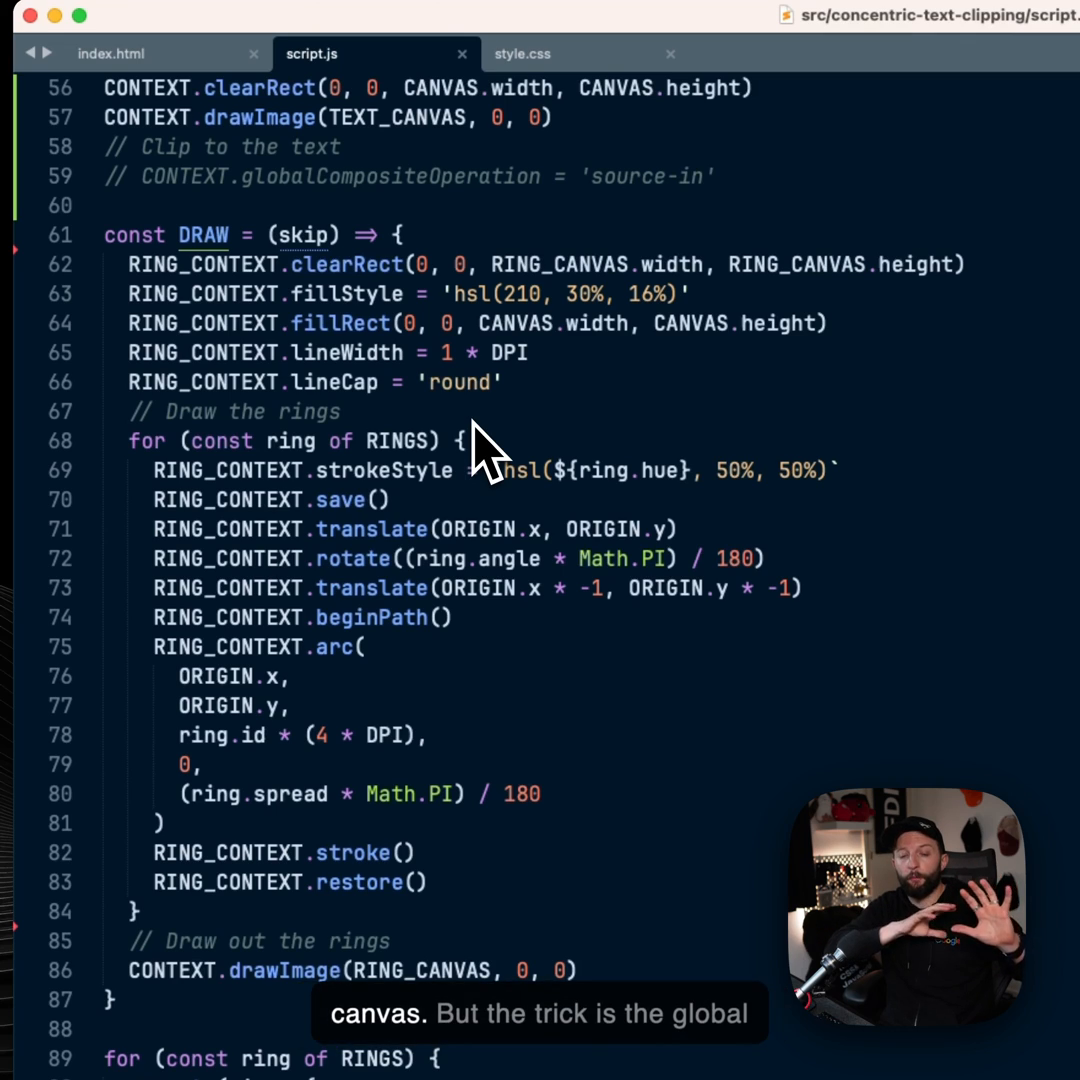
{"action": "mouse_move", "coordinate": [515, 320]}
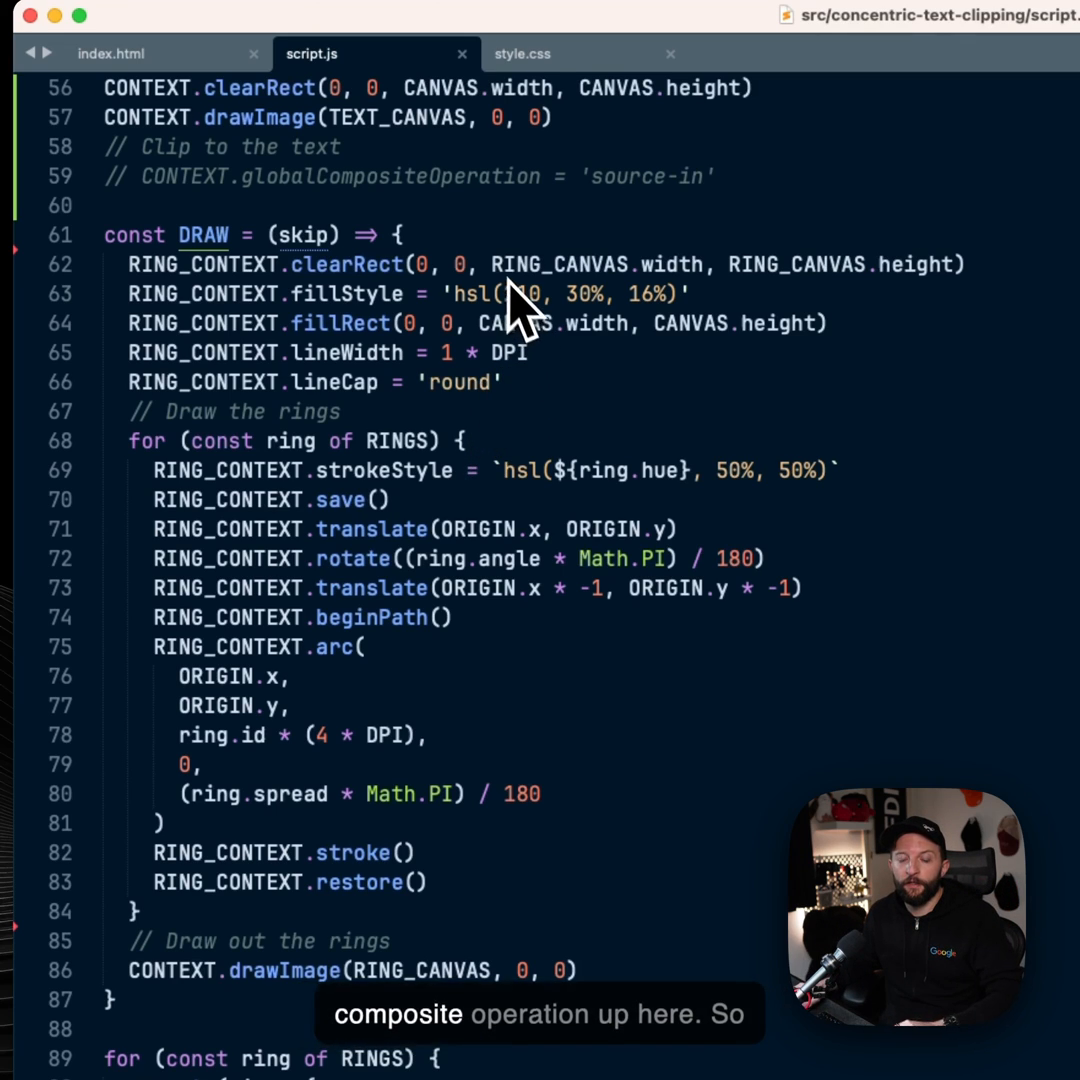
Scroll up to line 59 and uncomment the 'source-in' compositing line.
{"action": "scroll", "scroll_direction": "up", "scroll_amount": 3}
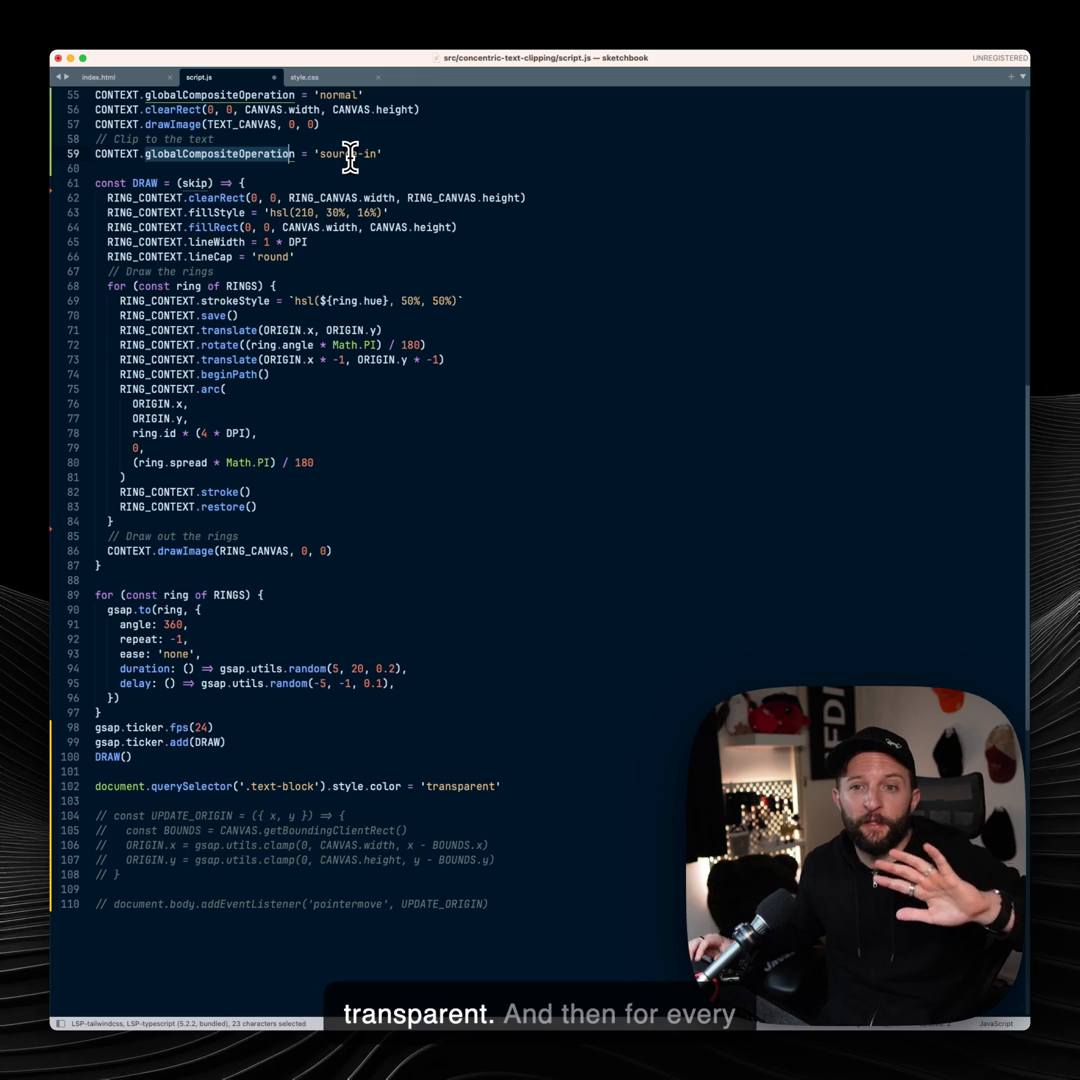
{"action": "scroll", "scroll_direction": "up", "scroll_amount": 3}
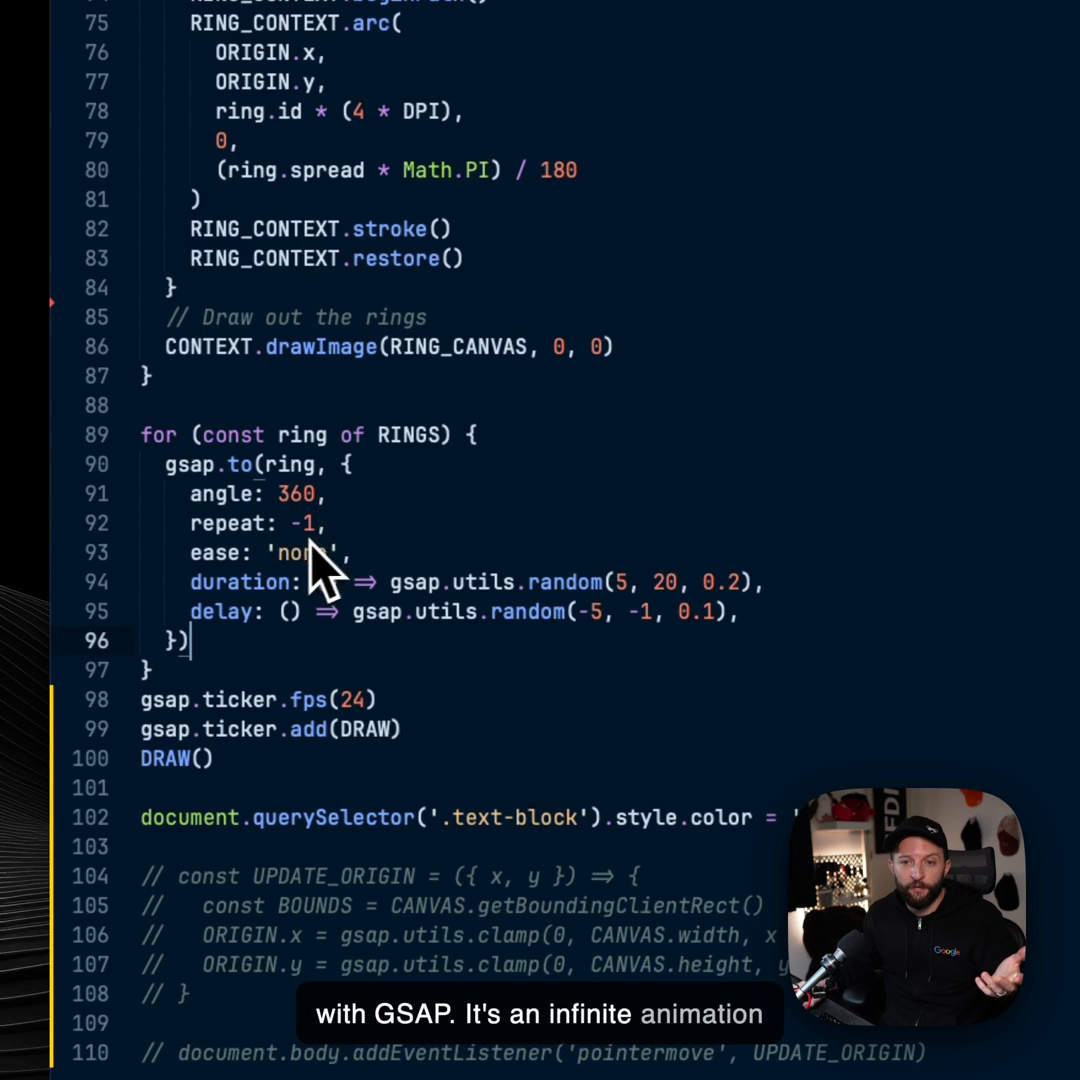
{"action": "mouse_move", "coordinate": [320, 600]}
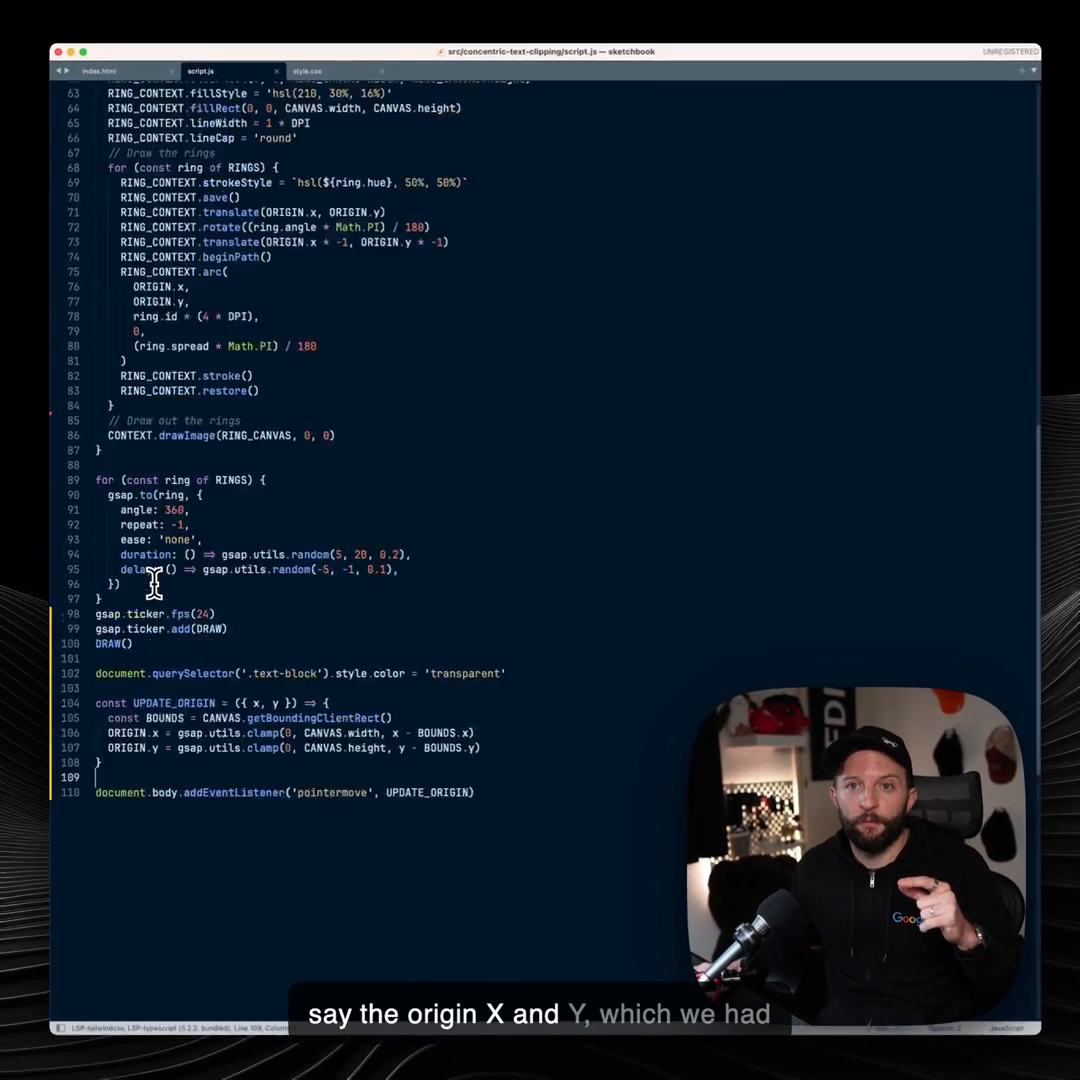
Uncomment lines 104–110: UPDATE_ORIGIN and its pointermove addEventListener.
{"action": "scroll", "scroll_direction": "up", "scroll_amount": 3}
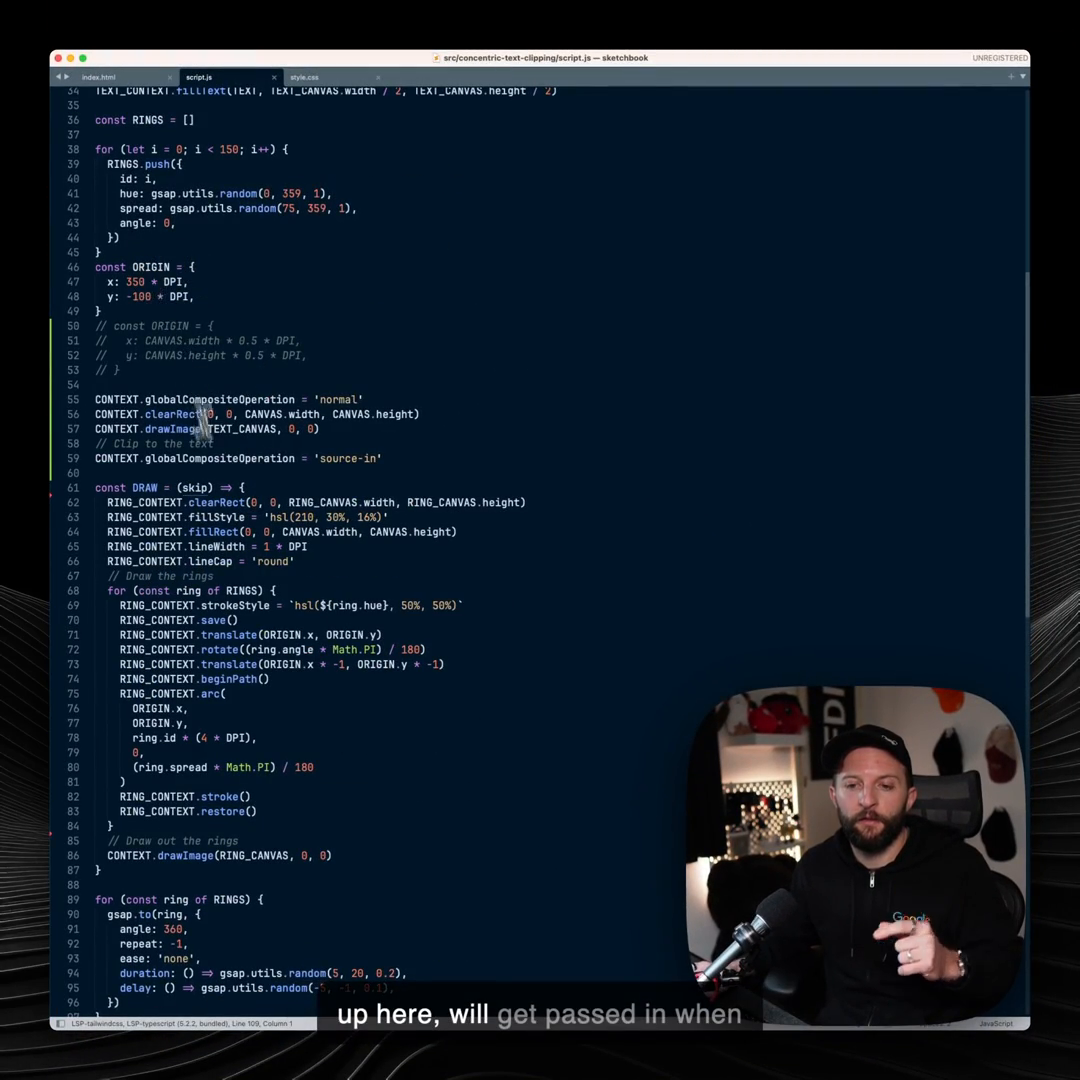
{"action": "scroll", "scroll_direction": "down", "scroll_amount": 3}
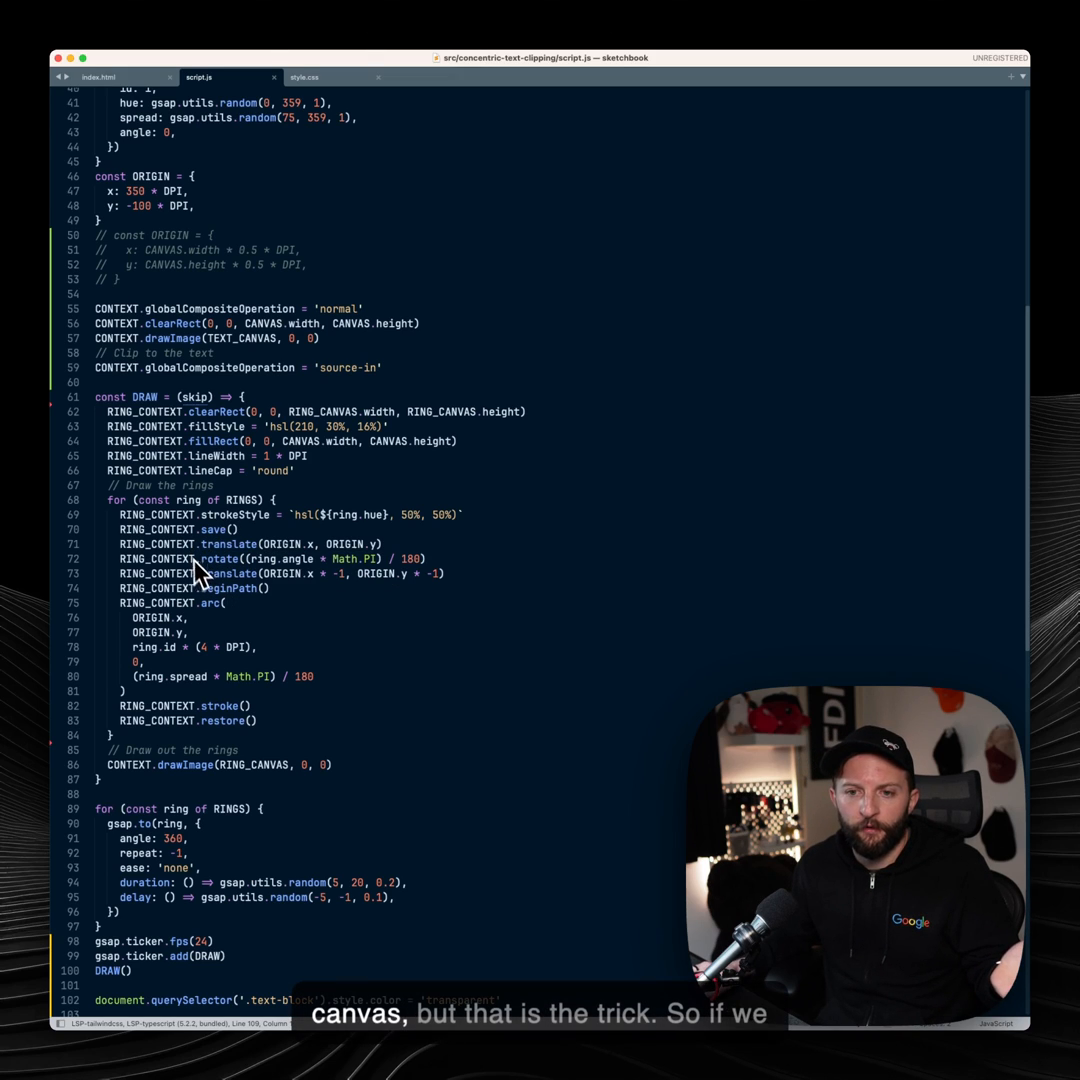
{"action": "mouse_move", "coordinate": [290, 655]}
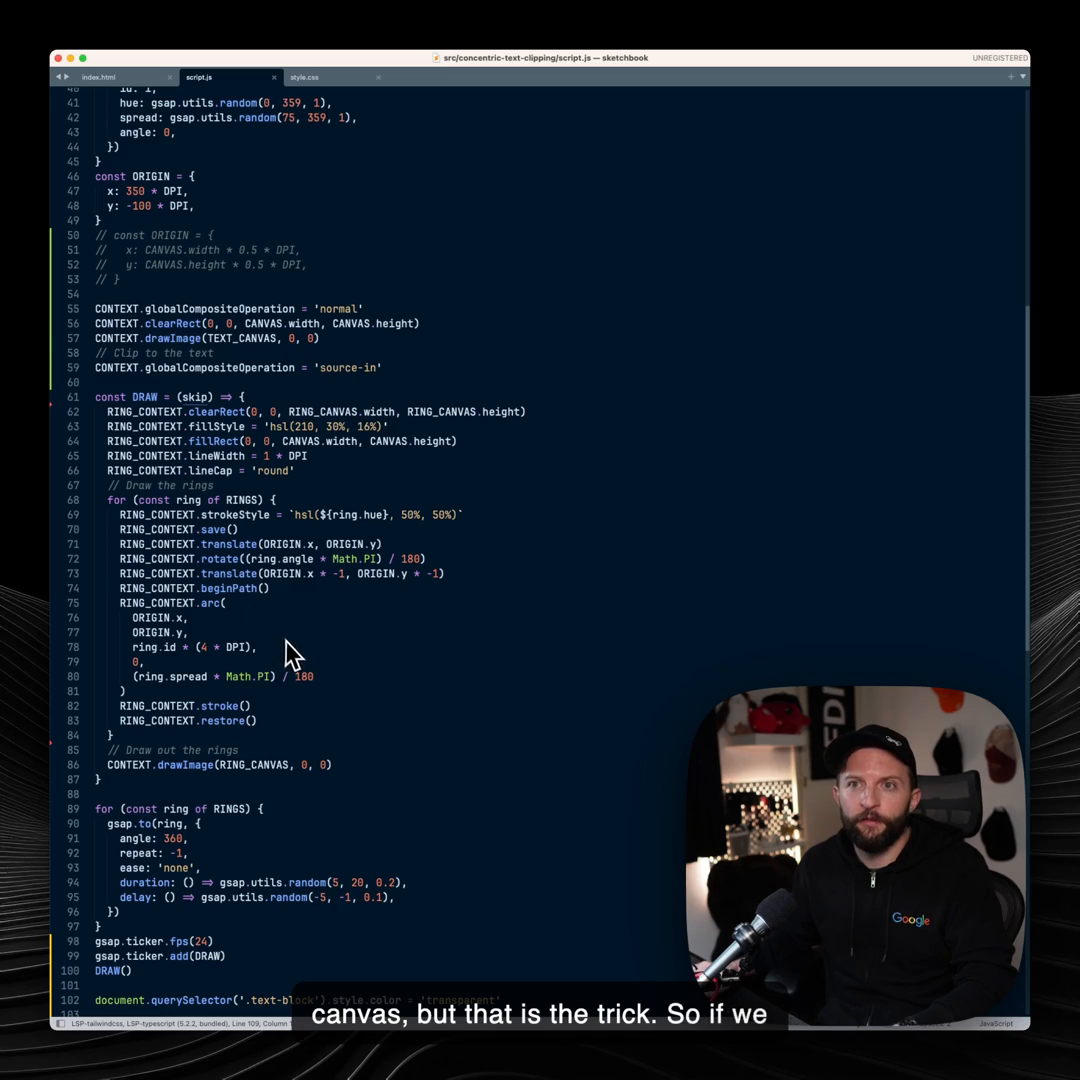
Scroll the localhost:1987 demo in Brave to view rainbow rings filling 'transitions.'.
{"action": "scroll", "scroll_direction": "down", "scroll_amount": 3}
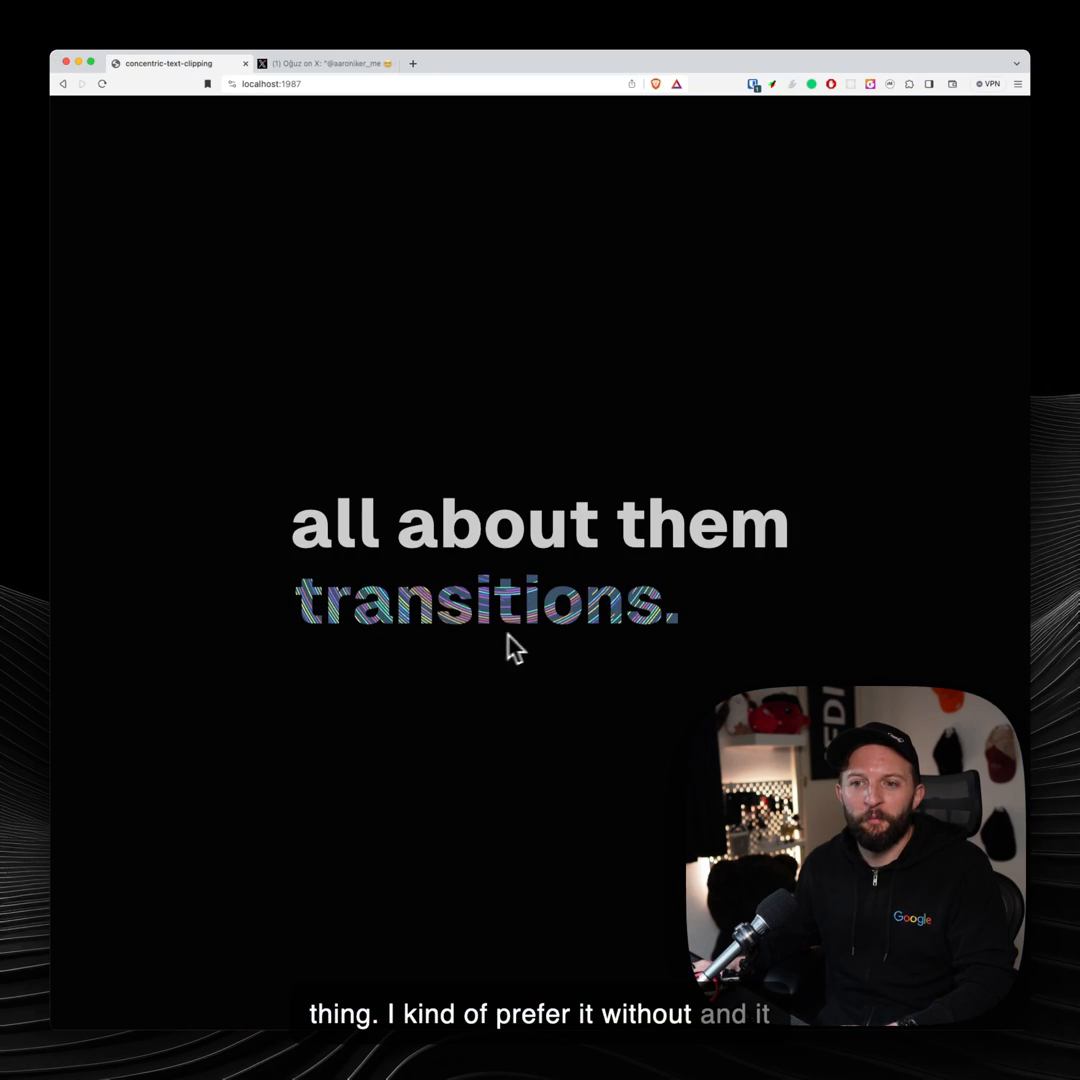
{"action": "mouse_move", "coordinate": [730, 372]}
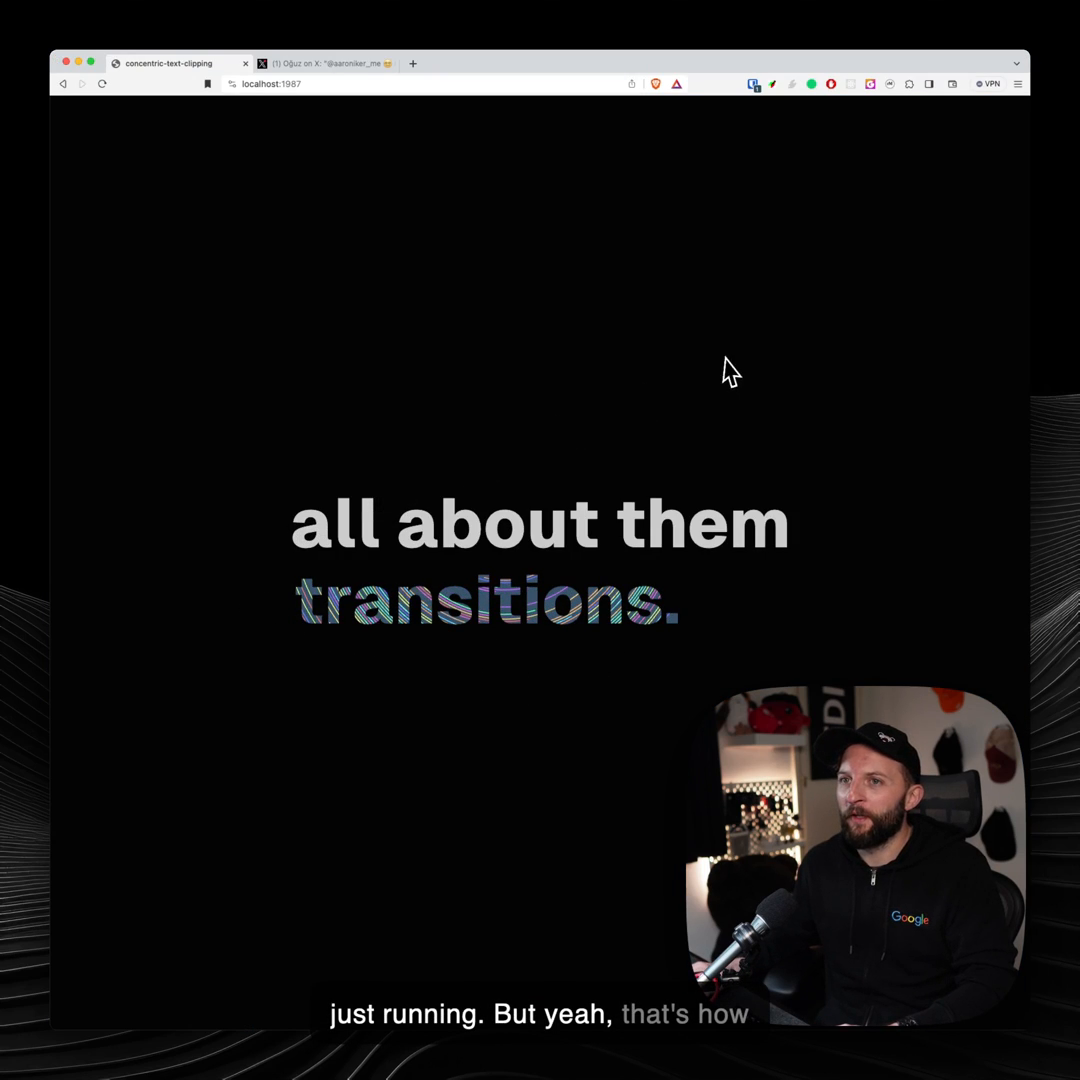